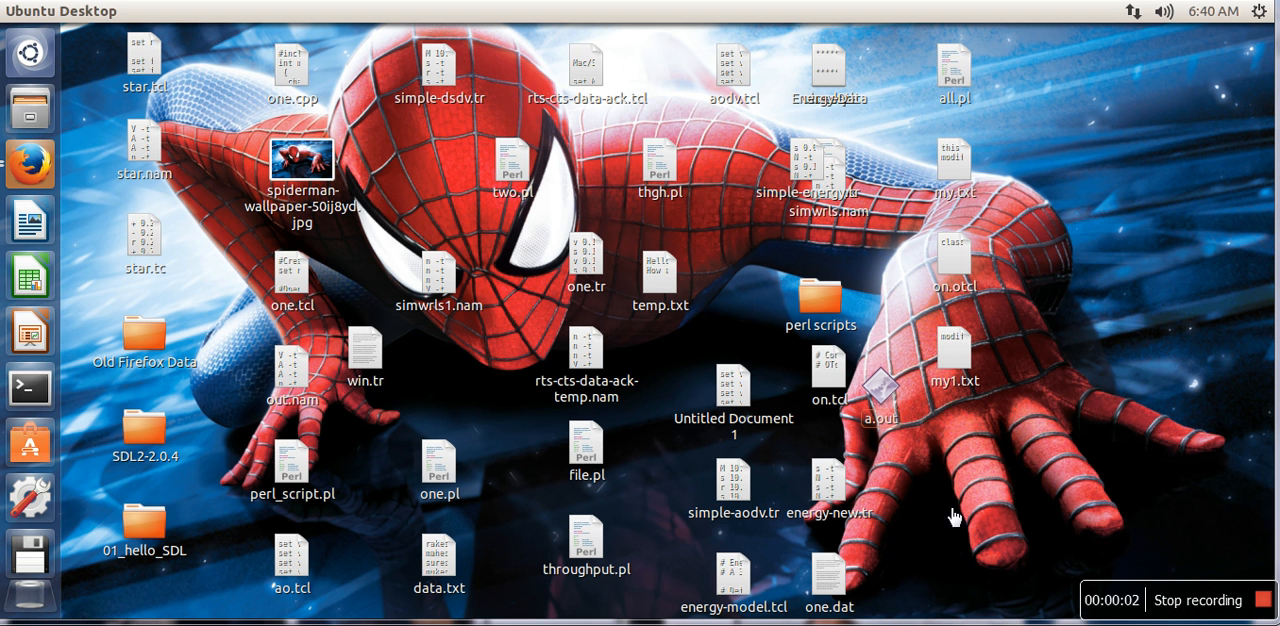
{"action": "mouse_move", "coordinate": [910, 412]}
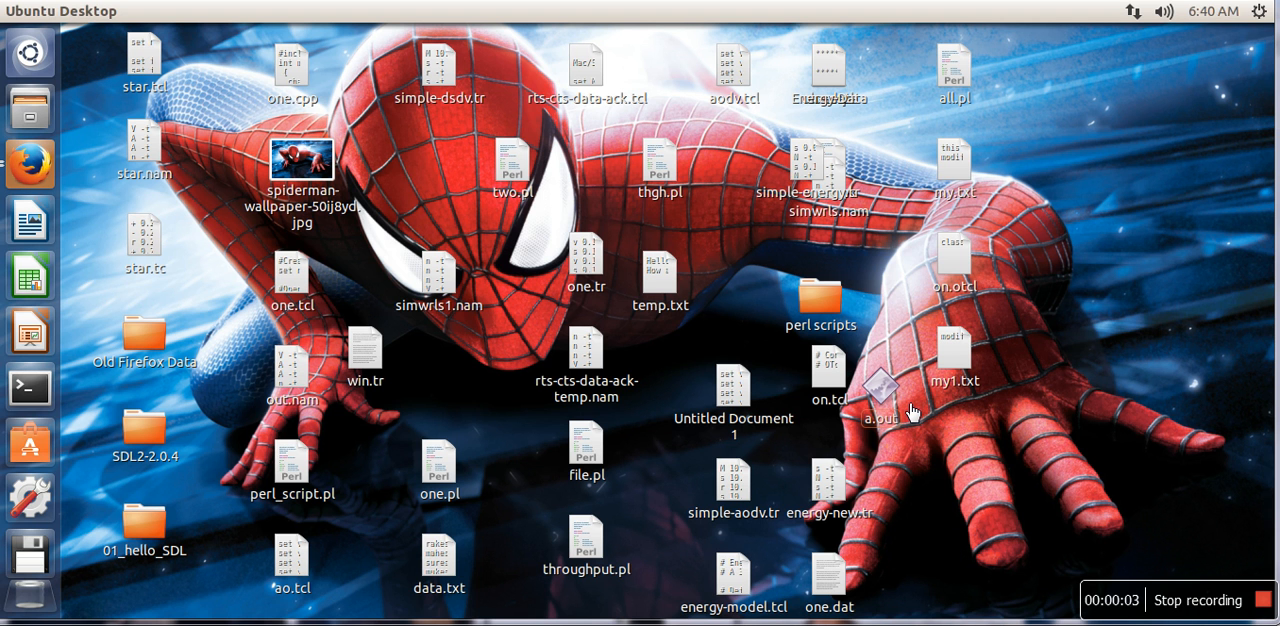
{"action": "mouse_move", "coordinate": [956, 368]}
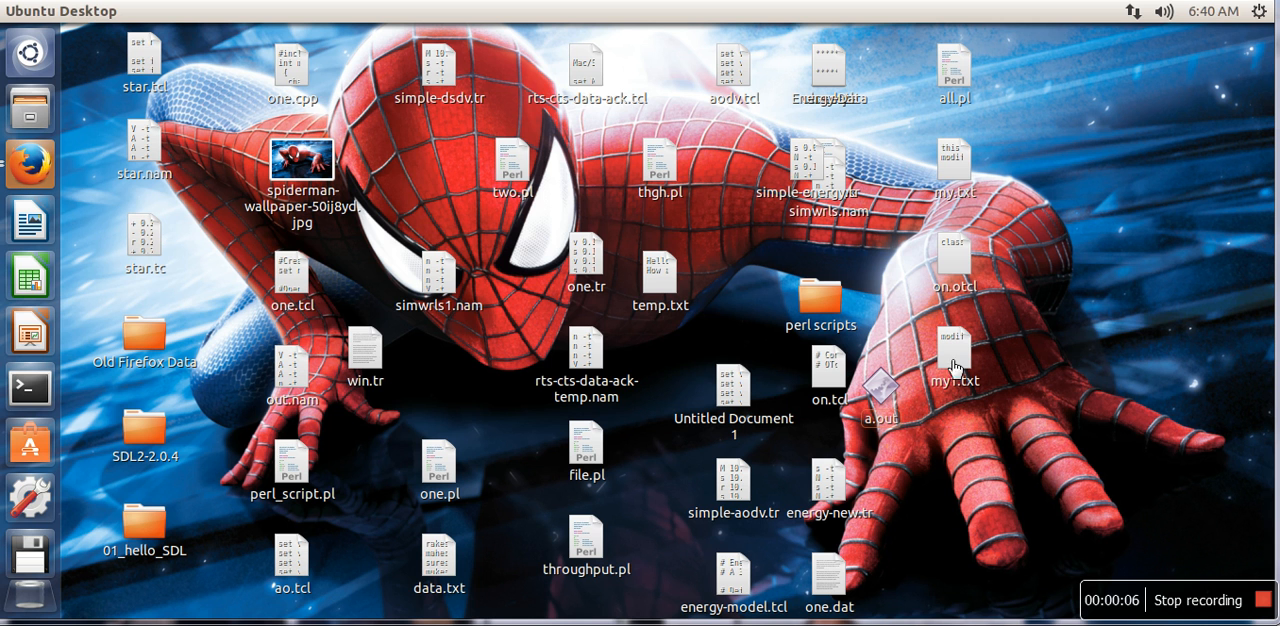
{"action": "mouse_move", "coordinate": [390, 344]}
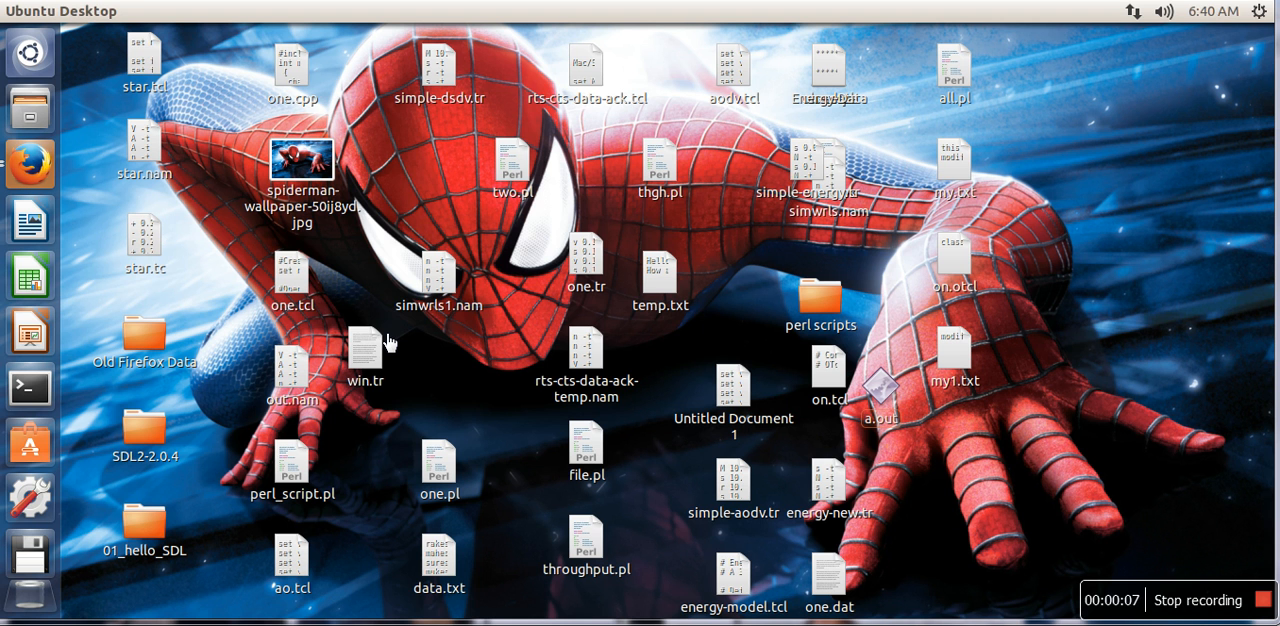
{"action": "mouse_move", "coordinate": [30, 164]}
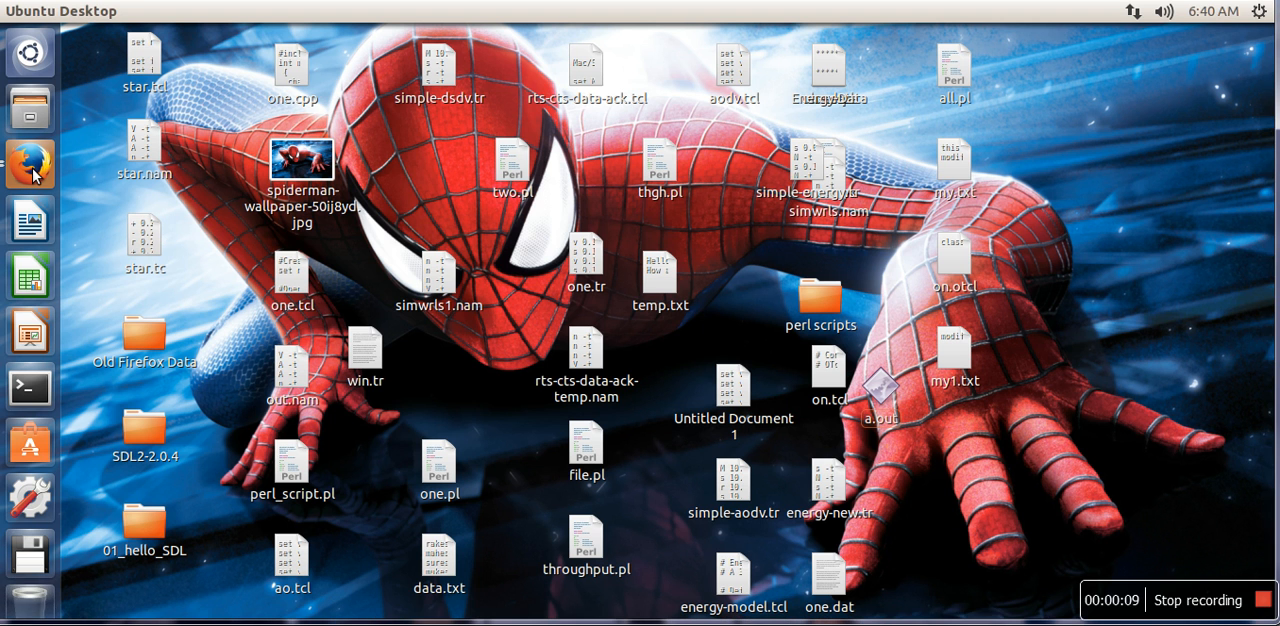
Bring Firefox forward on the NIRGAM download page and open the downloaded NIRGAM source archive
{"action": "left_click", "coordinate": [28, 164]}
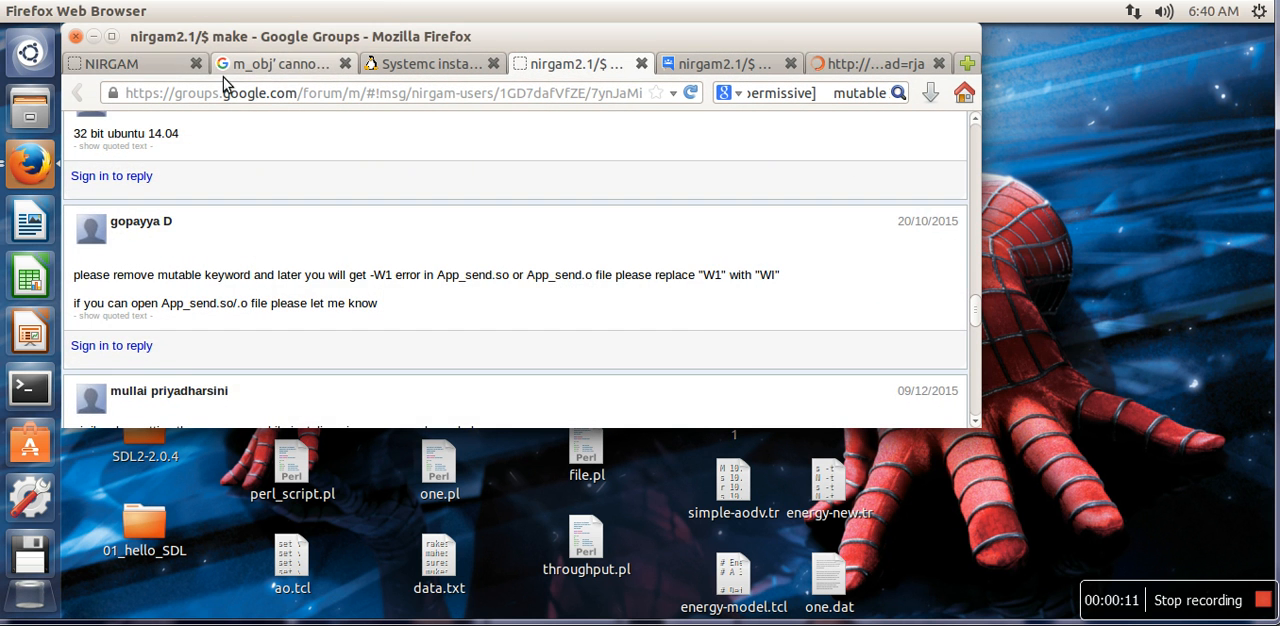
{"action": "left_click", "coordinate": [130, 64]}
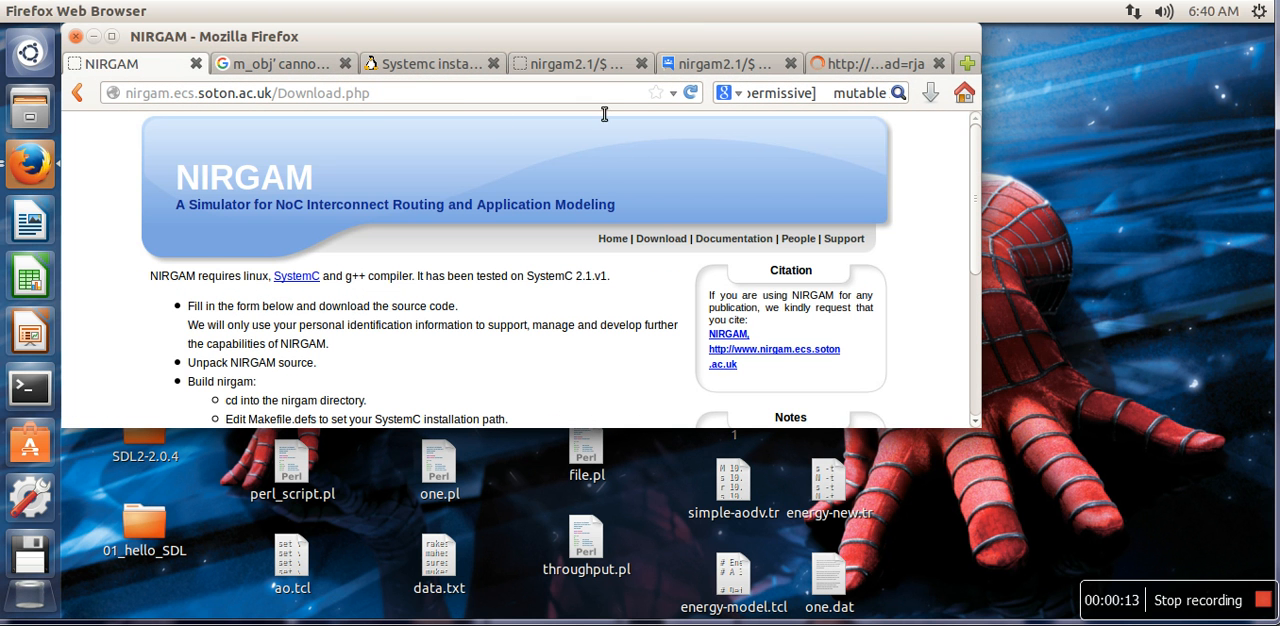
{"action": "mouse_move", "coordinate": [704, 212]}
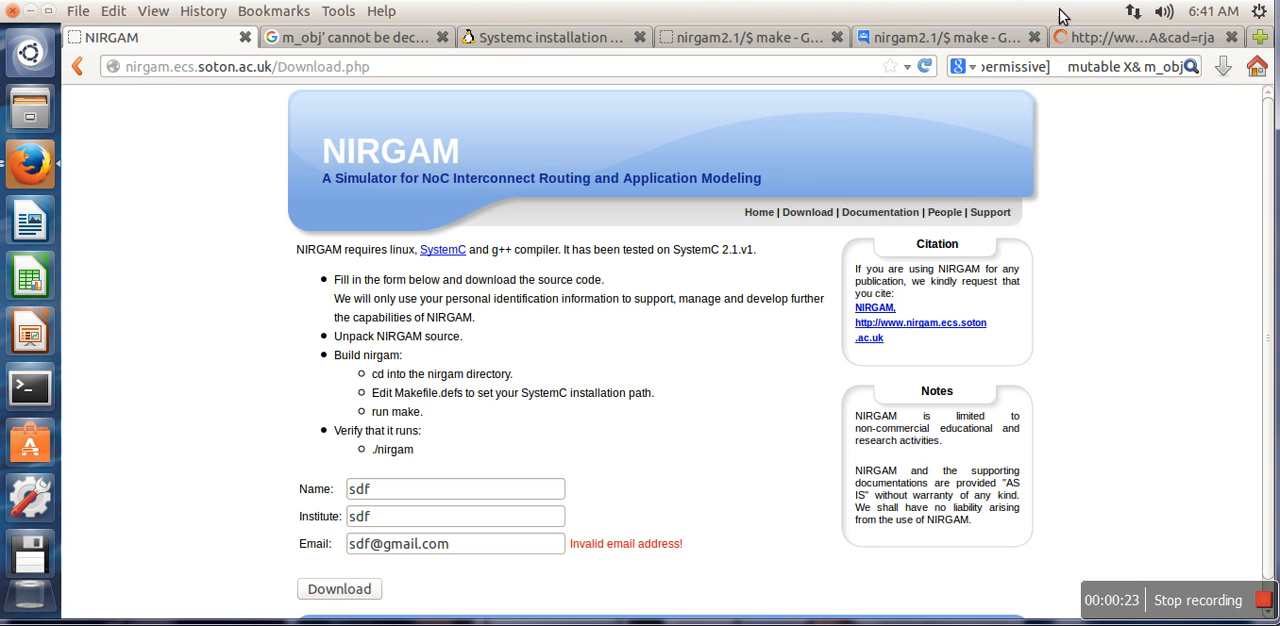
{"action": "left_click", "coordinate": [1222, 66]}
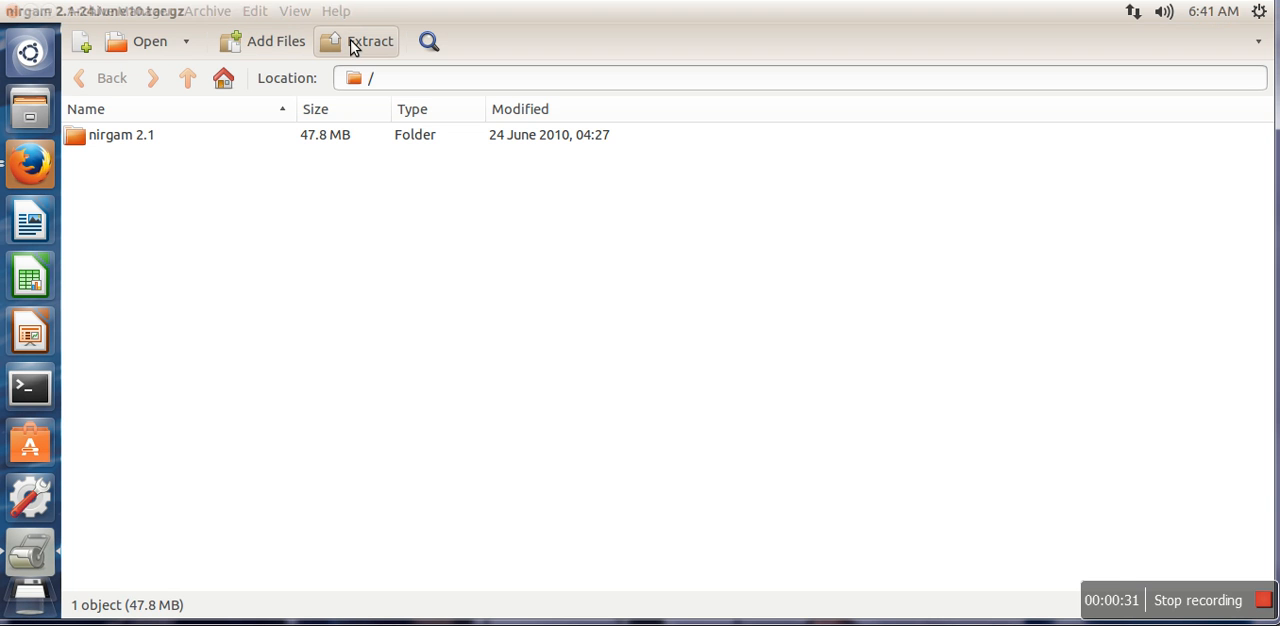
Extract the nirgam 2.1 archive to the Desktop
{"action": "left_click", "coordinate": [368, 40]}
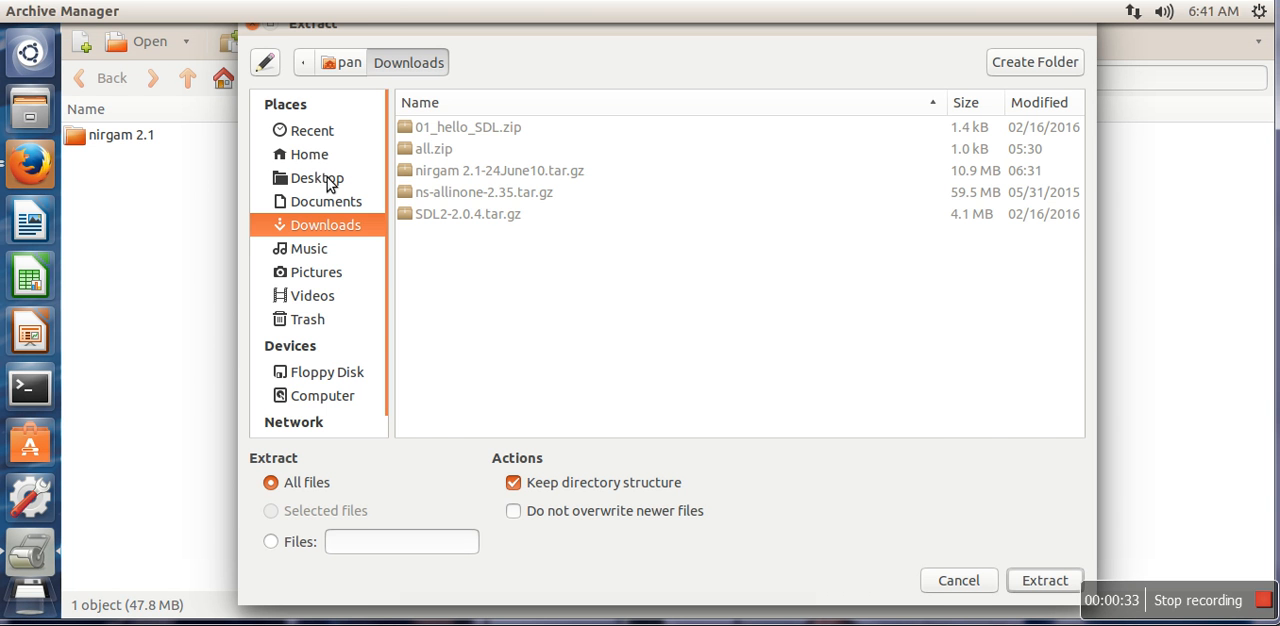
{"action": "left_click", "coordinate": [316, 176]}
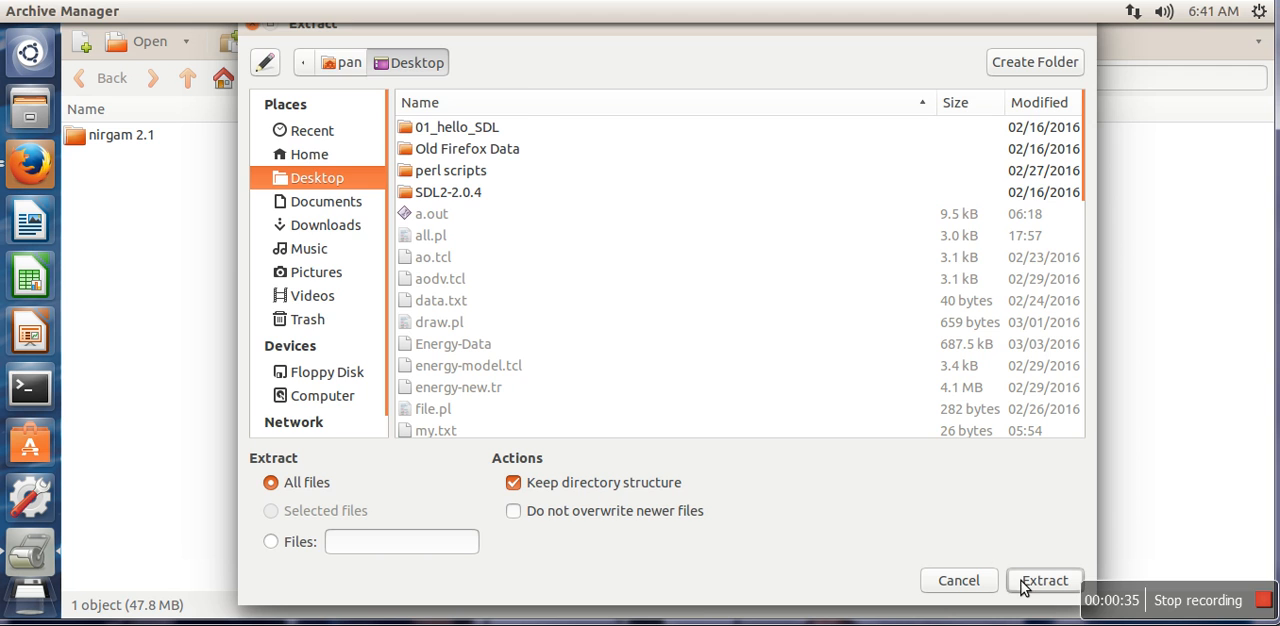
{"action": "left_click", "coordinate": [1044, 580]}
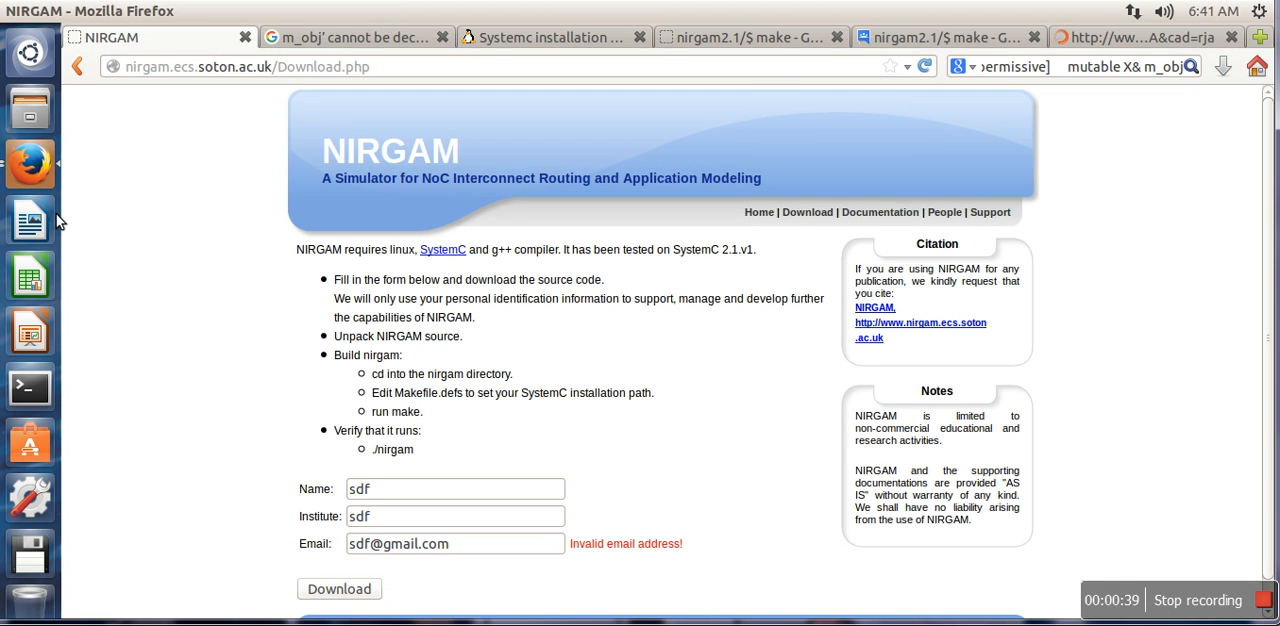
In a new terminal, cd into Desktop/nirgam 2.1 and run make
{"action": "left_click", "coordinate": [28, 388]}
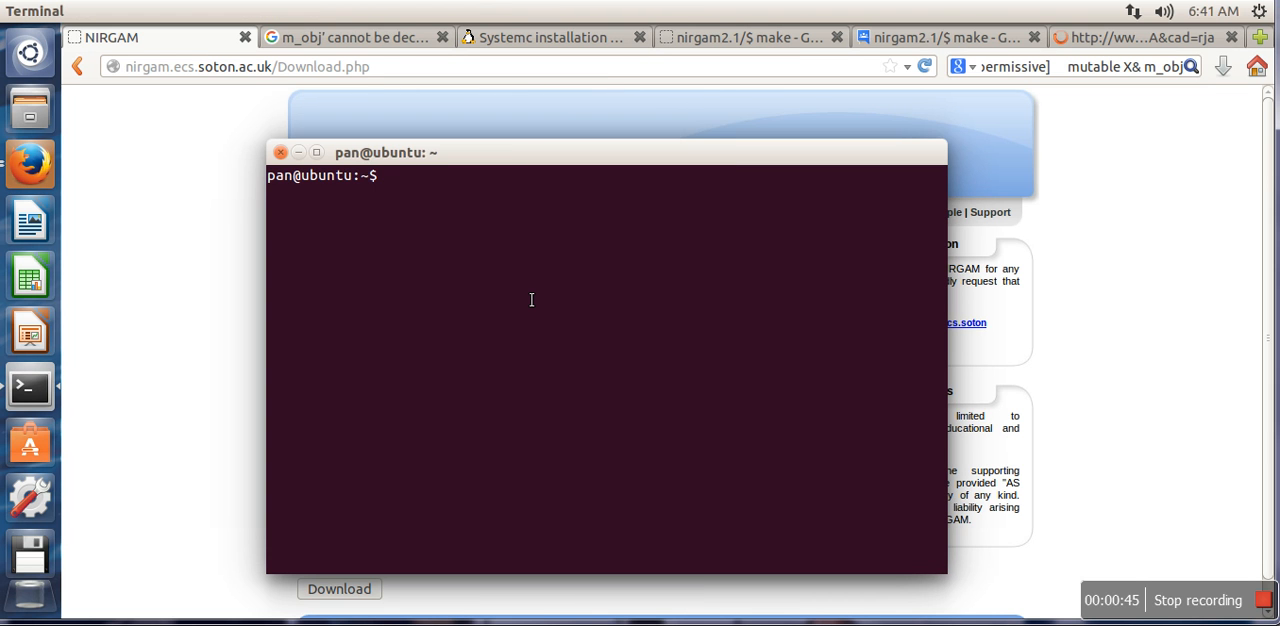
{"action": "type", "text": "cd de"}
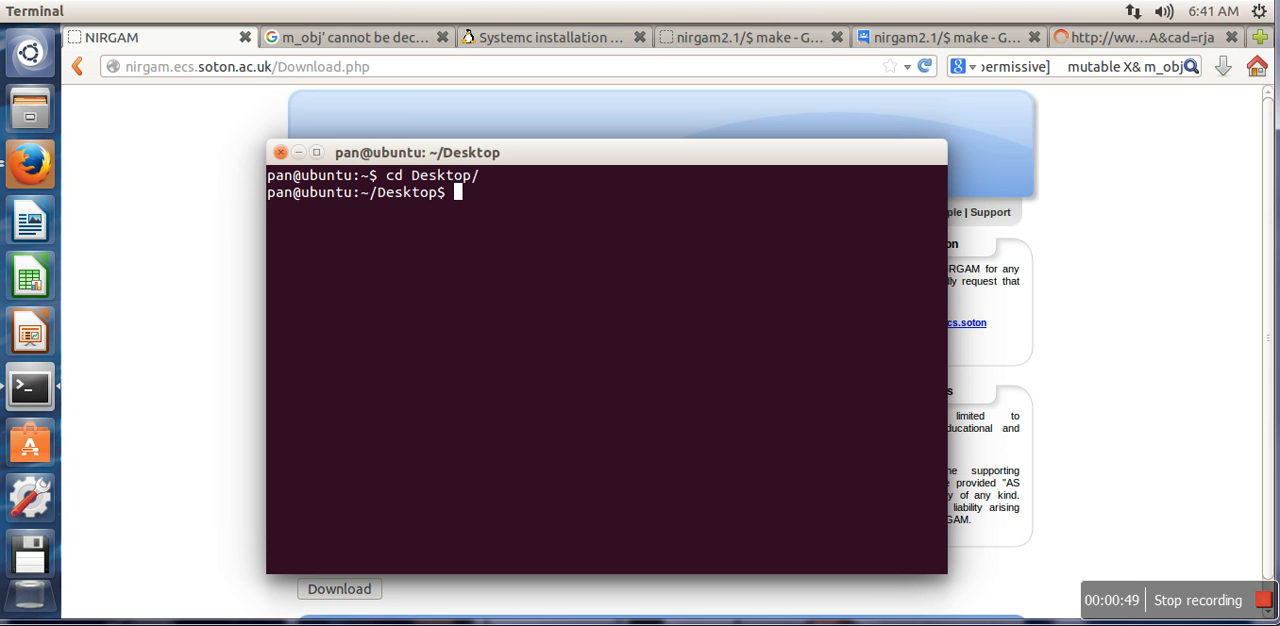
{"action": "type", "text": "cd nirgam\\ 2.1/"}
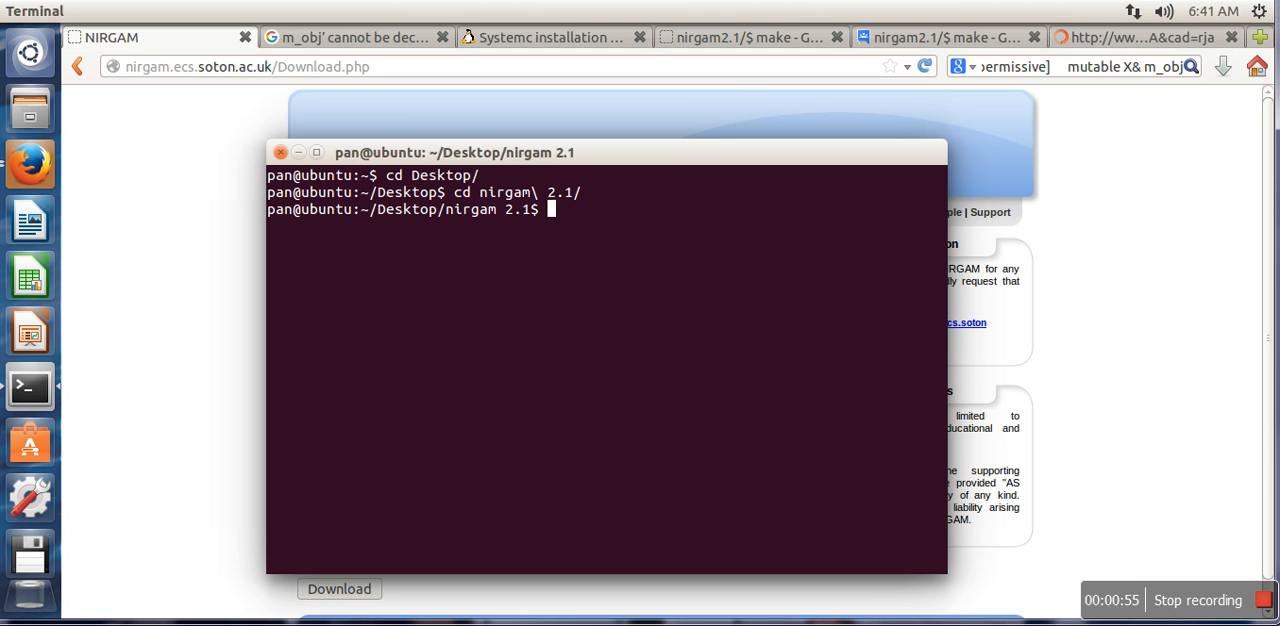
{"action": "type", "text": "make"}
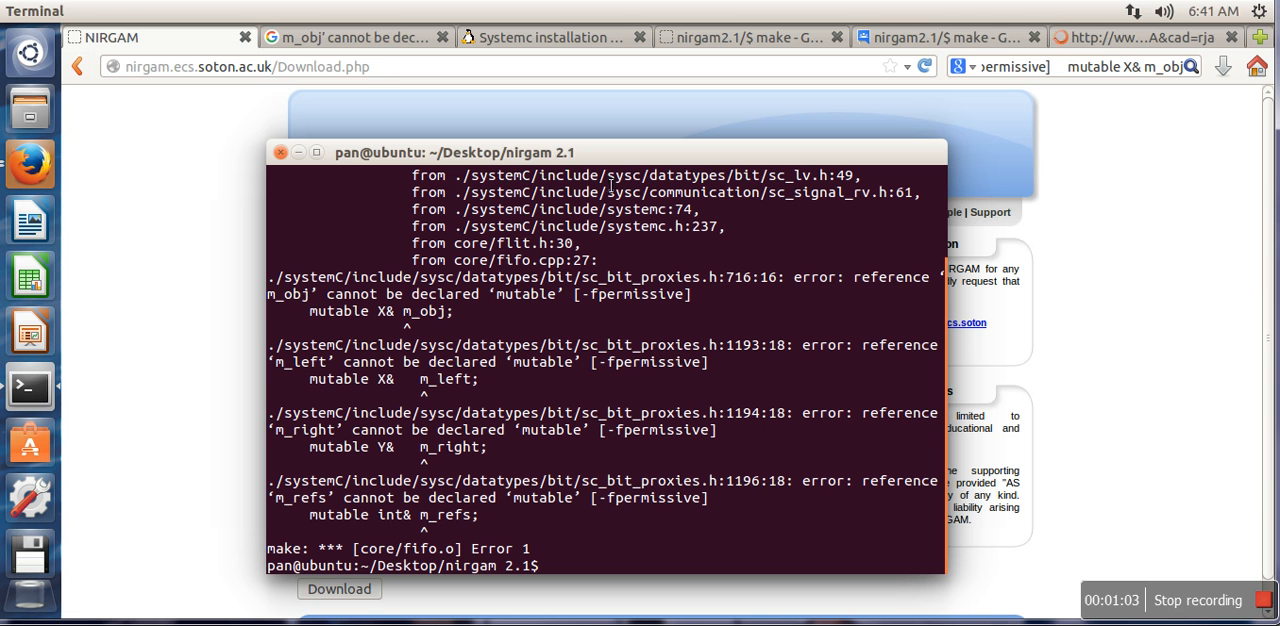
{"action": "mouse_move", "coordinate": [516, 316]}
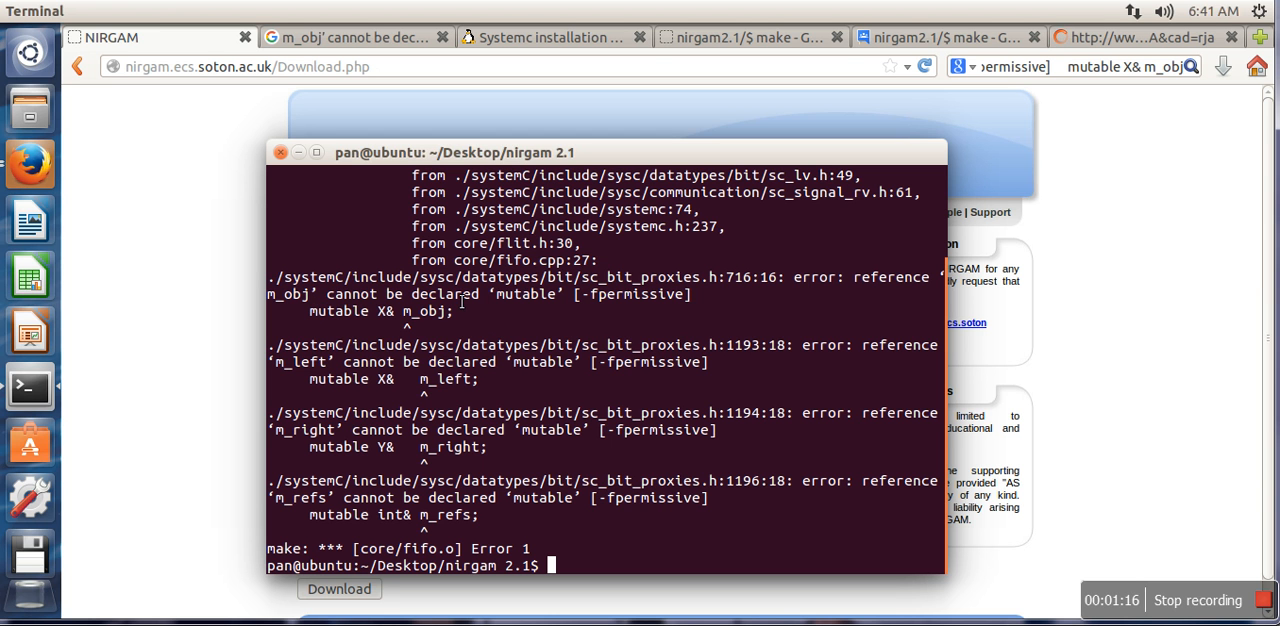
{"action": "mouse_move", "coordinate": [616, 292]}
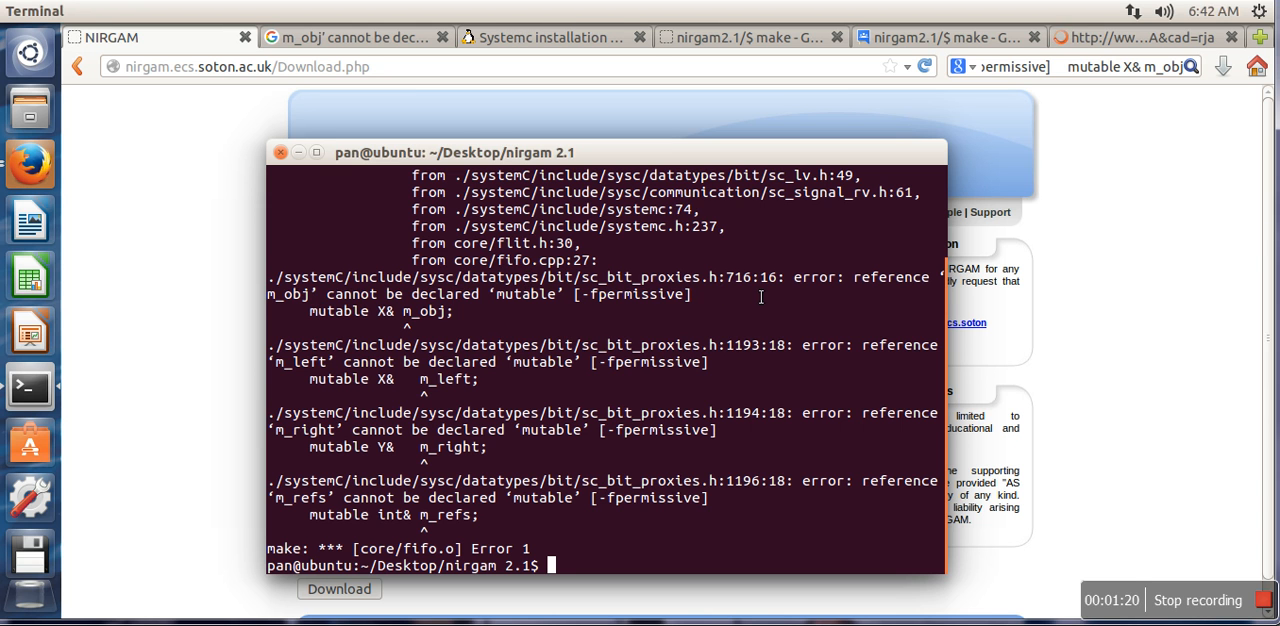
{"action": "mouse_move", "coordinate": [160, 224]}
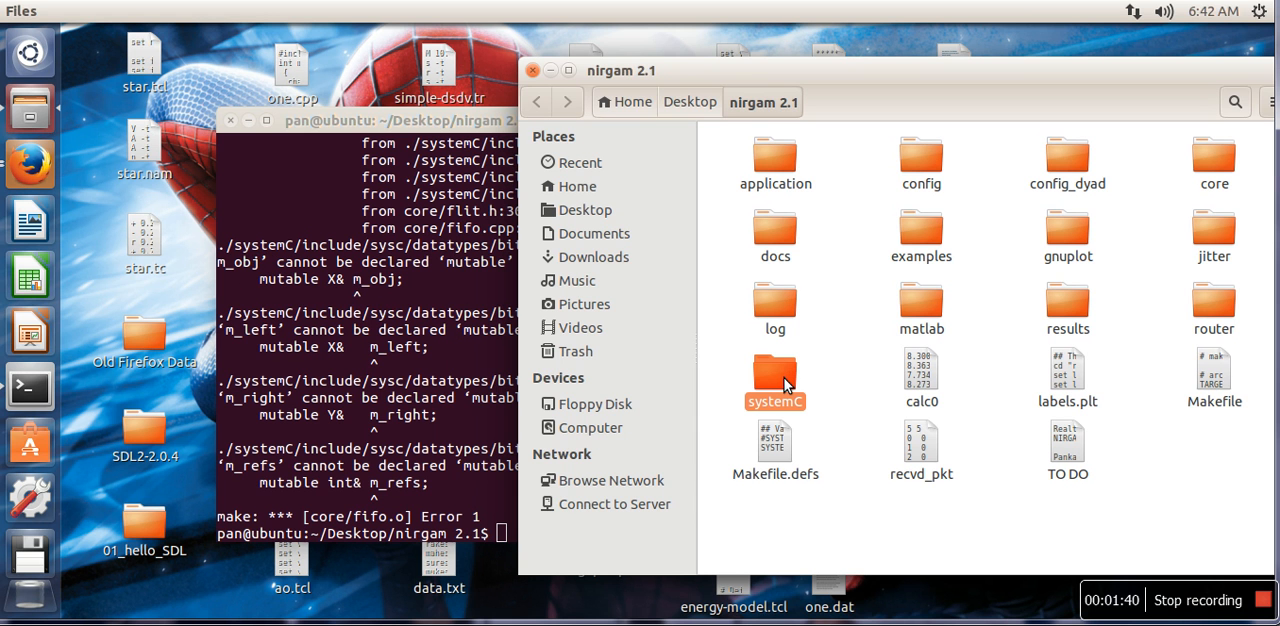
Navigate into systemC/include/sysc toward the sc_bit_proxies.h header
{"action": "double_click", "coordinate": [776, 374]}
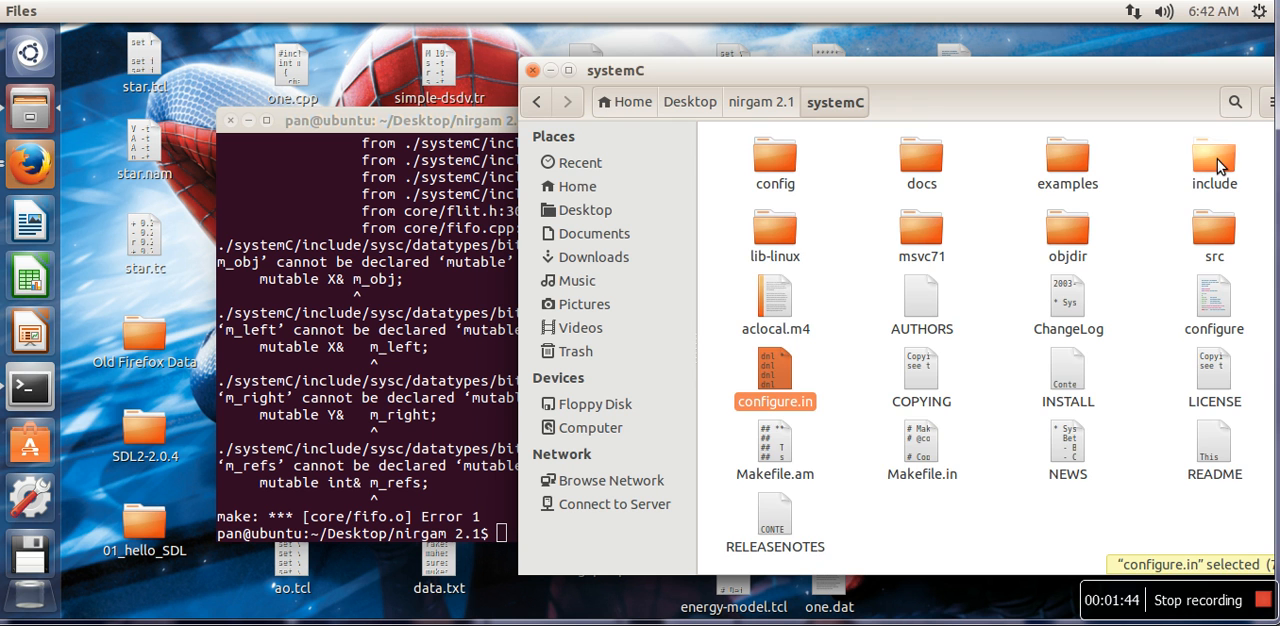
{"action": "double_click", "coordinate": [1212, 156]}
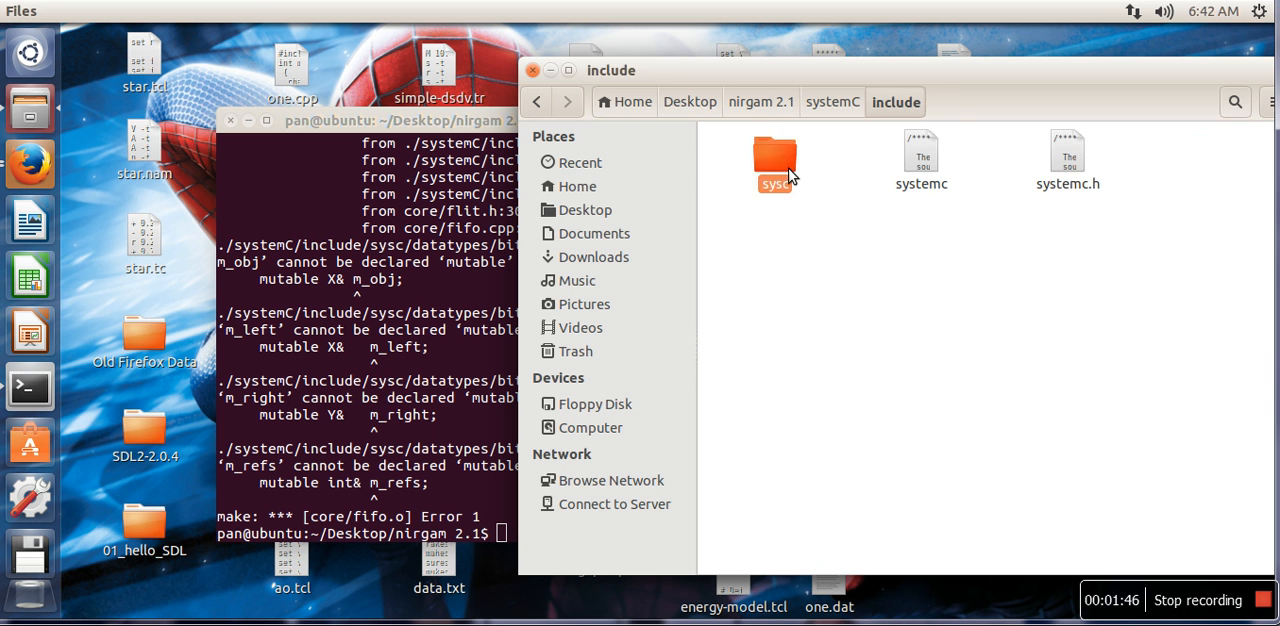
{"action": "double_click", "coordinate": [776, 160]}
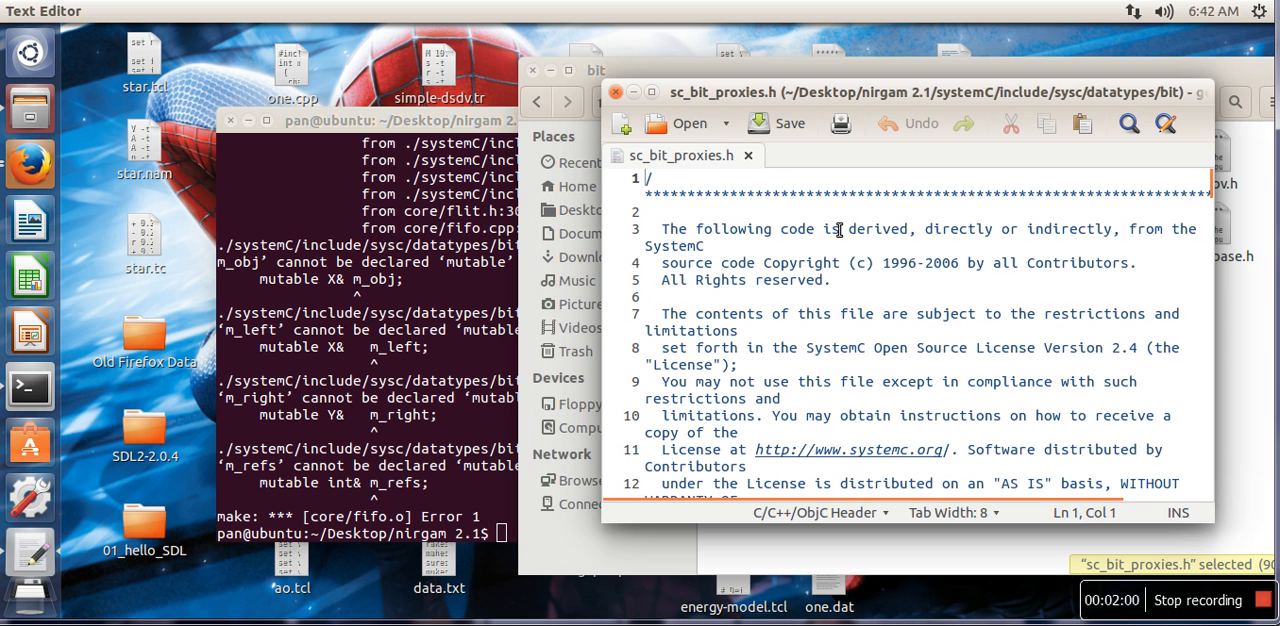
Find each 'mutable' occurrence in sc_bit_proxies.h, delete it and save the header
{"action": "type", "text": "muta"}
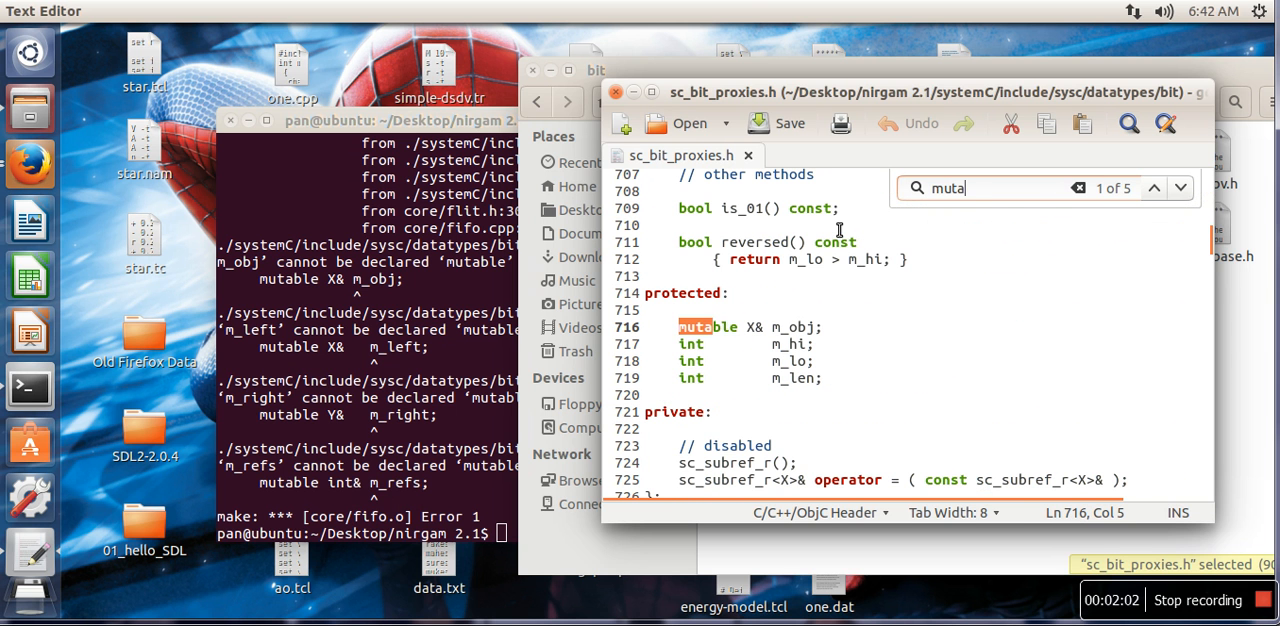
{"action": "type", "text": "bl"}
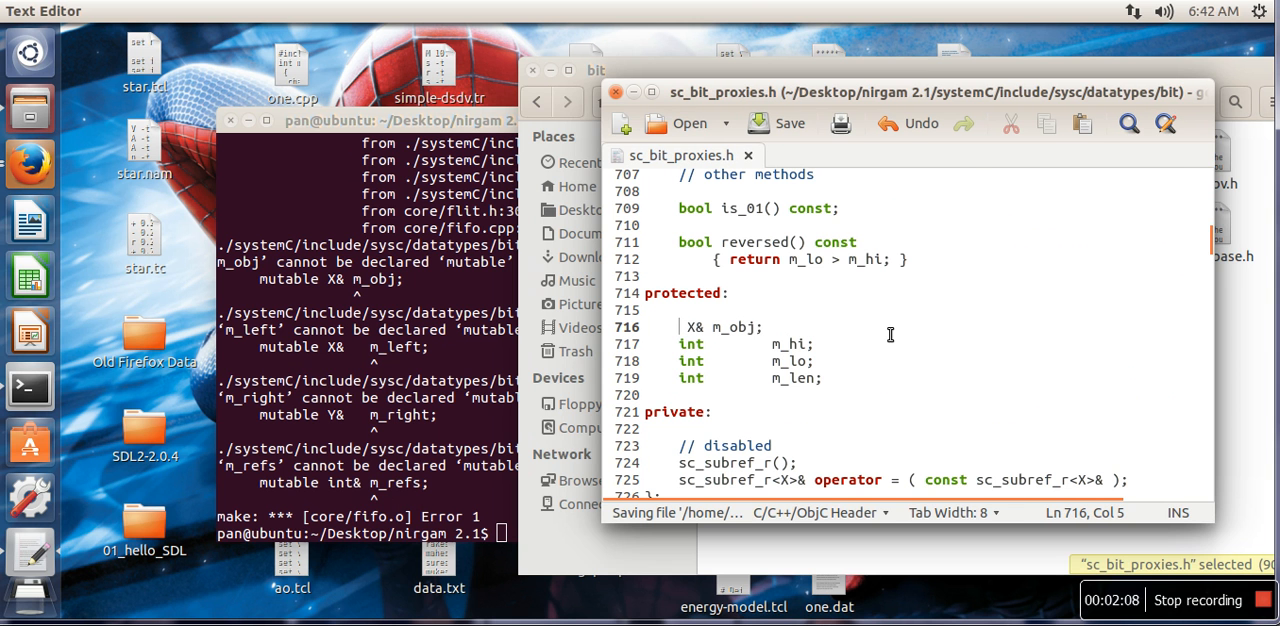
{"action": "type", "text": "mu"}
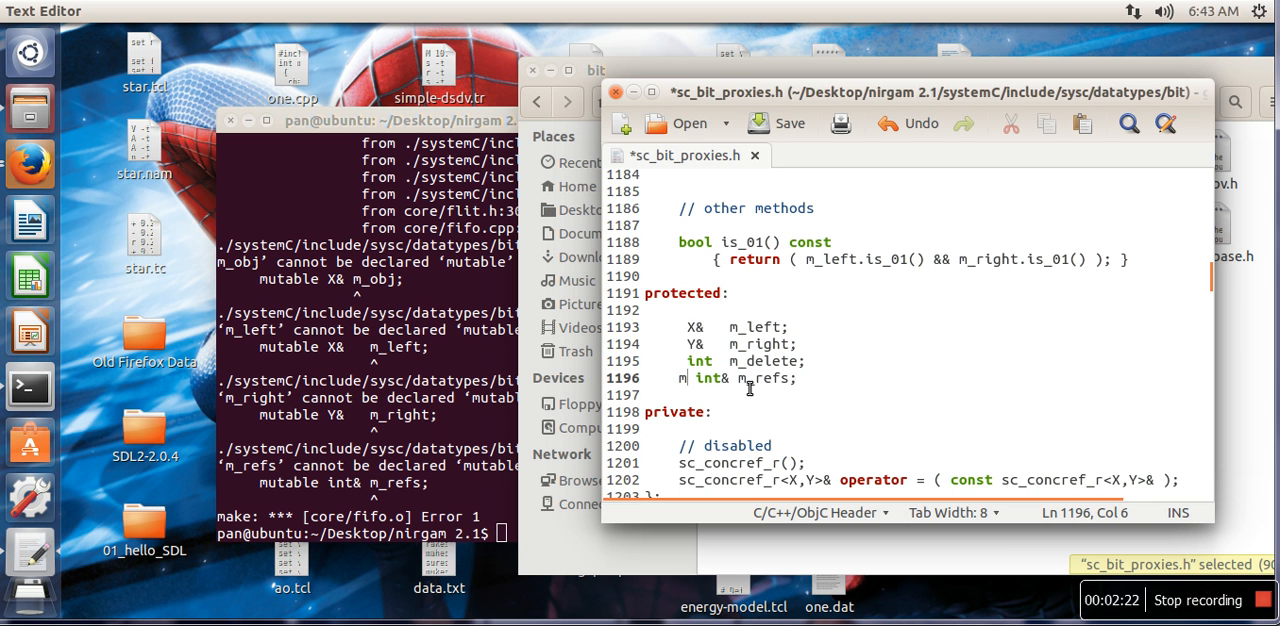
{"action": "key", "text": "BackSpace"}
{"action": "type", "text": "make"}
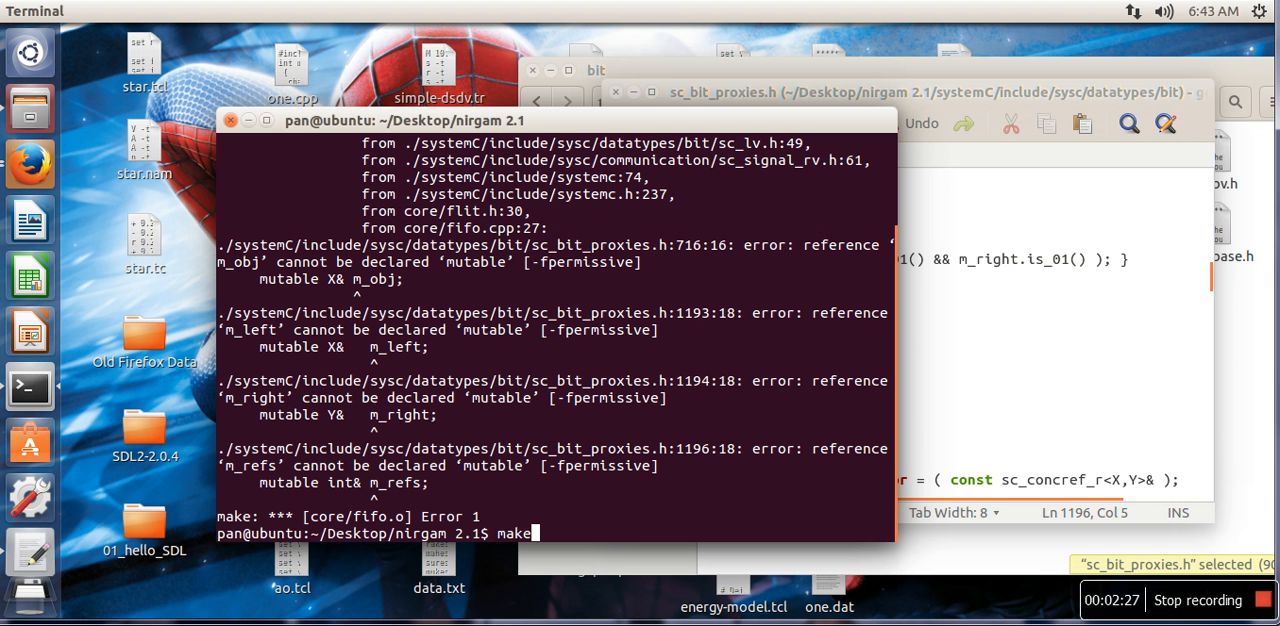
Rerun make and follow the output until it stops on an unrecognized g++ option
{"action": "key", "text": "Return"}
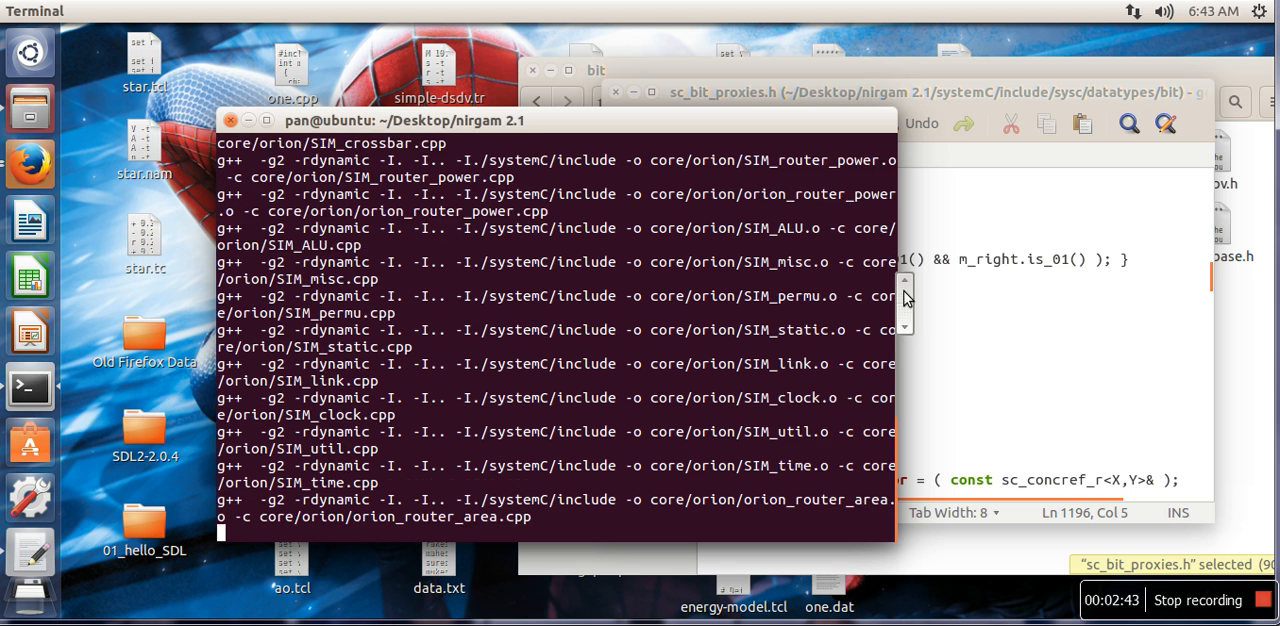
{"action": "scroll", "scroll_direction": "down", "scroll_amount": 3}
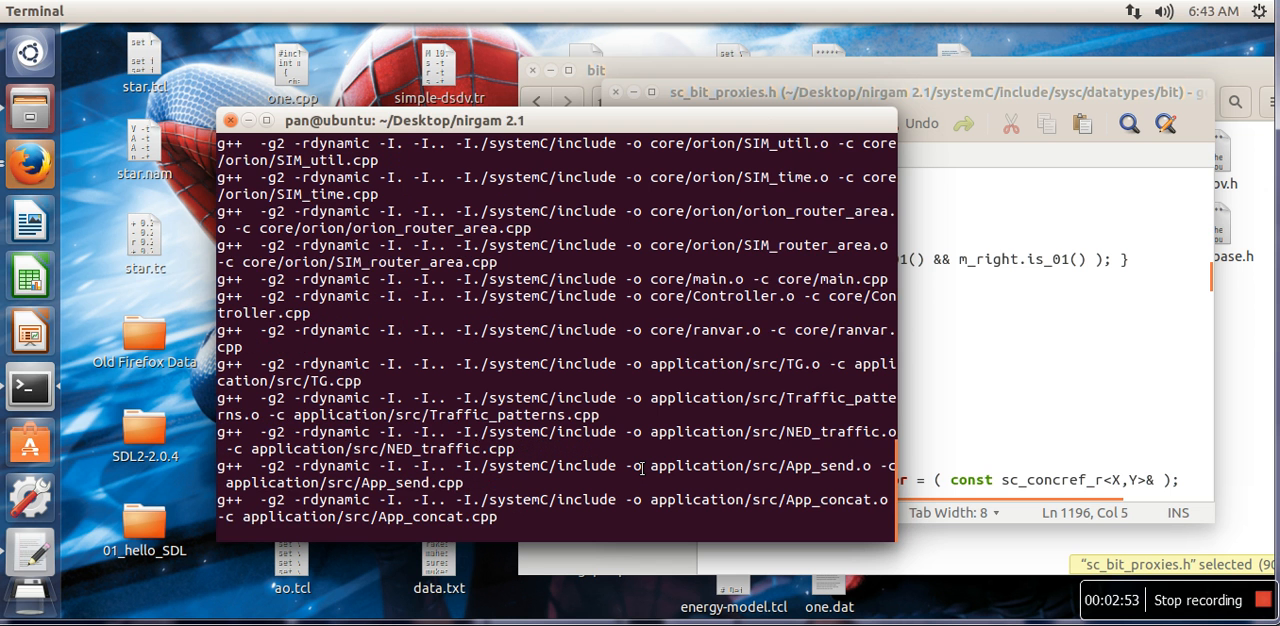
{"action": "scroll", "scroll_direction": "down", "scroll_amount": 3}
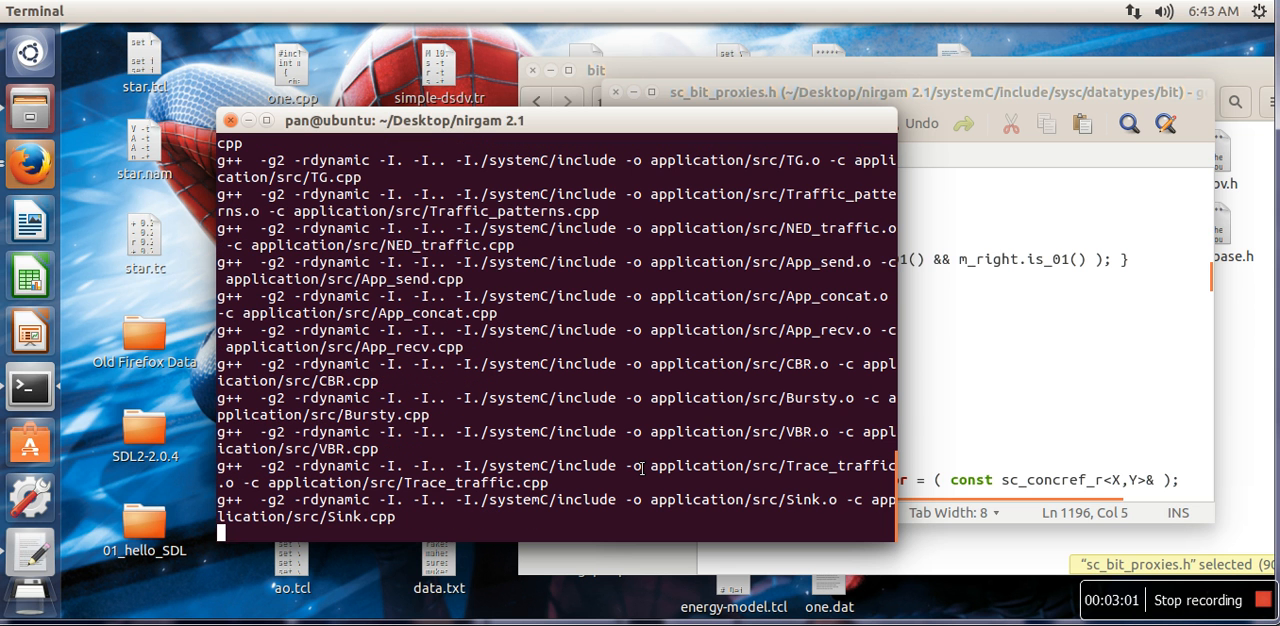
{"action": "scroll", "scroll_direction": "down", "scroll_amount": 3}
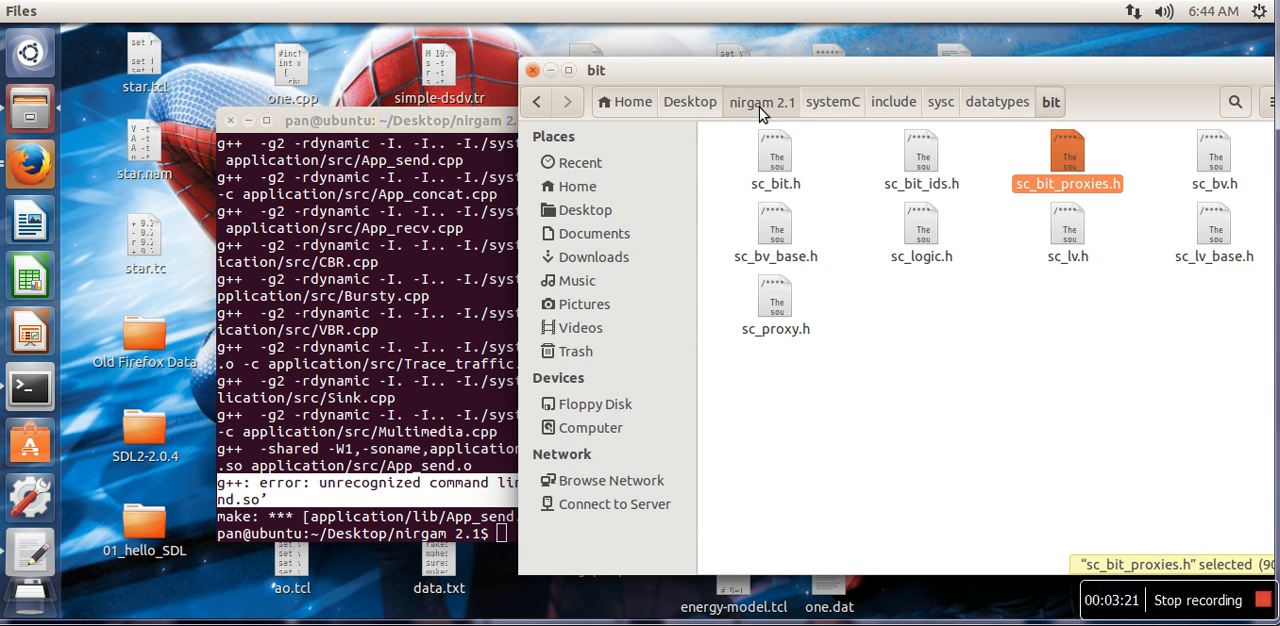
Go up to the nirgam 2.1 folder and open Makefile.defs in gedit
{"action": "left_click", "coordinate": [760, 100]}
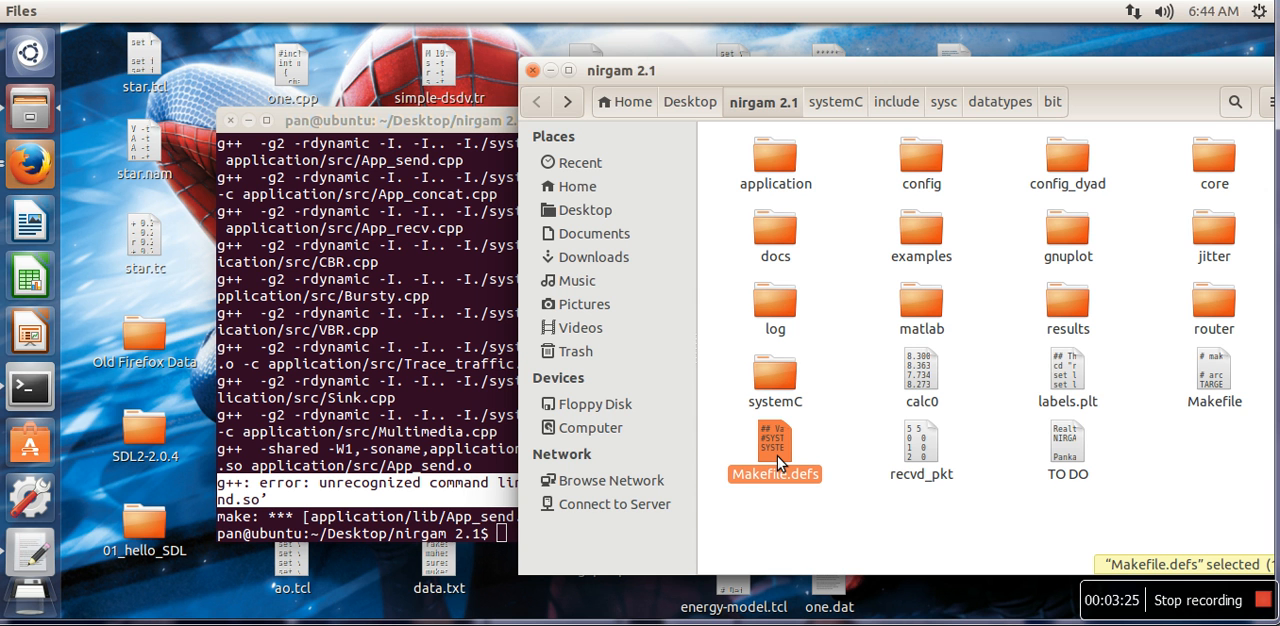
{"action": "double_click", "coordinate": [776, 444]}
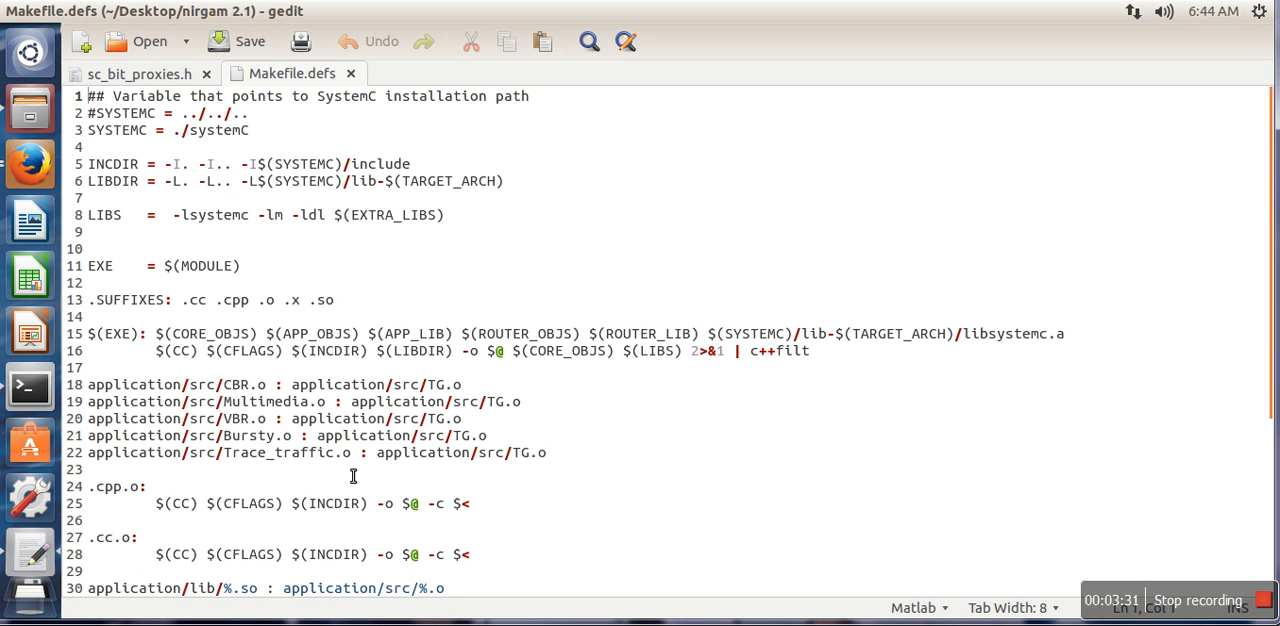
{"action": "mouse_move", "coordinate": [1150, 326]}
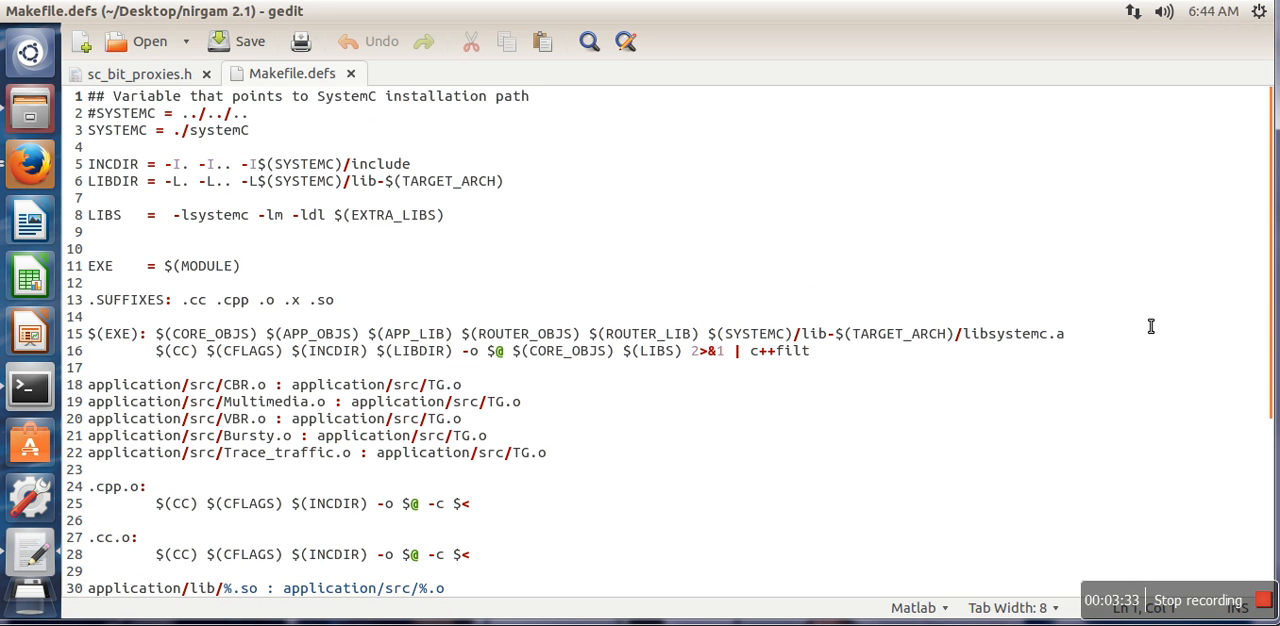
Change -W1 to -Wl in the soname flags on lines 31 and 34 and save Makefile.defs
{"action": "scroll", "scroll_direction": "down", "scroll_amount": 3}
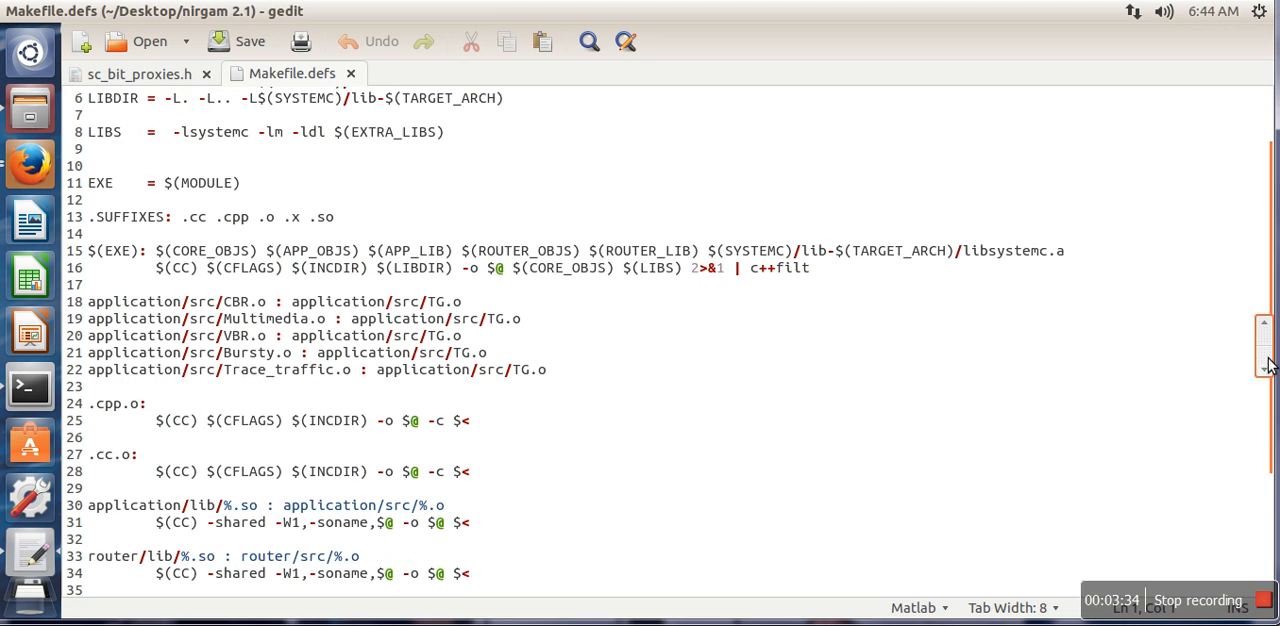
{"action": "scroll", "scroll_direction": "down", "scroll_amount": 3}
{"action": "type", "text": "l"}
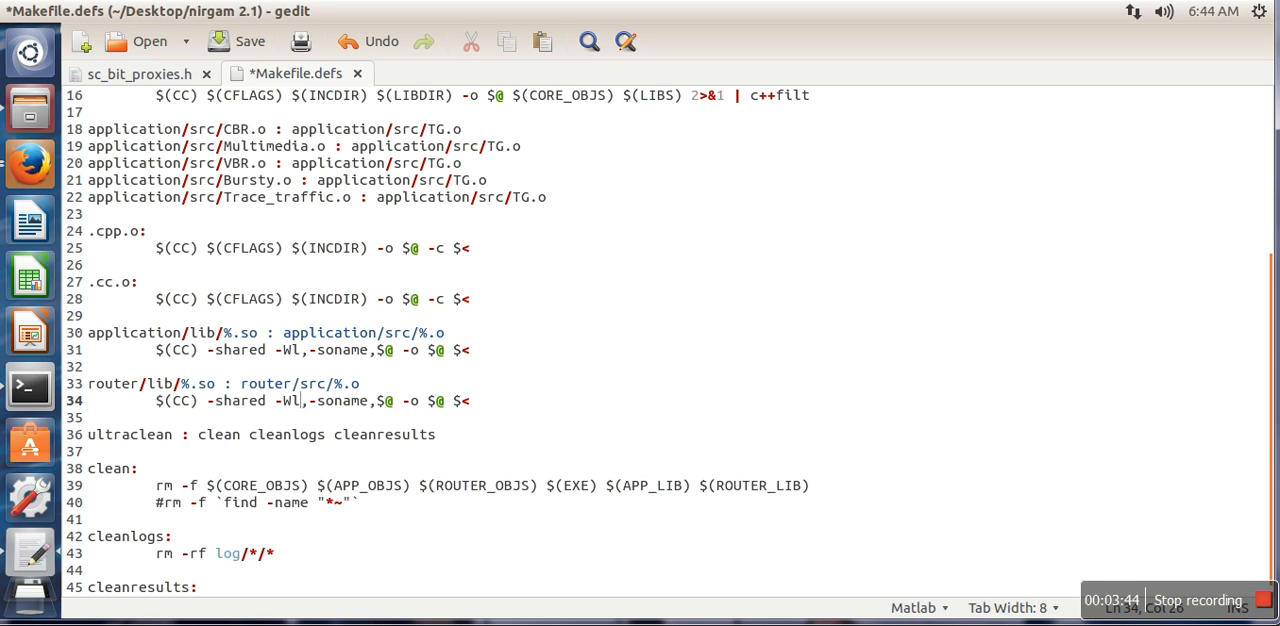
{"action": "left_click", "coordinate": [238, 40]}
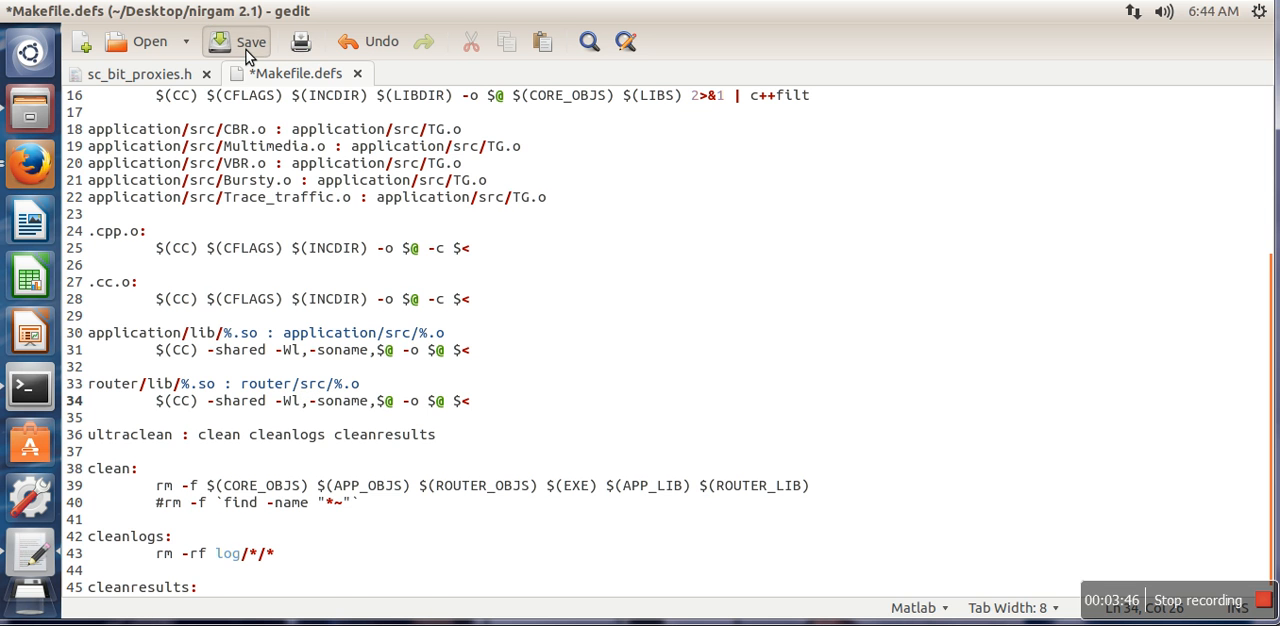
{"action": "left_click", "coordinate": [238, 40]}
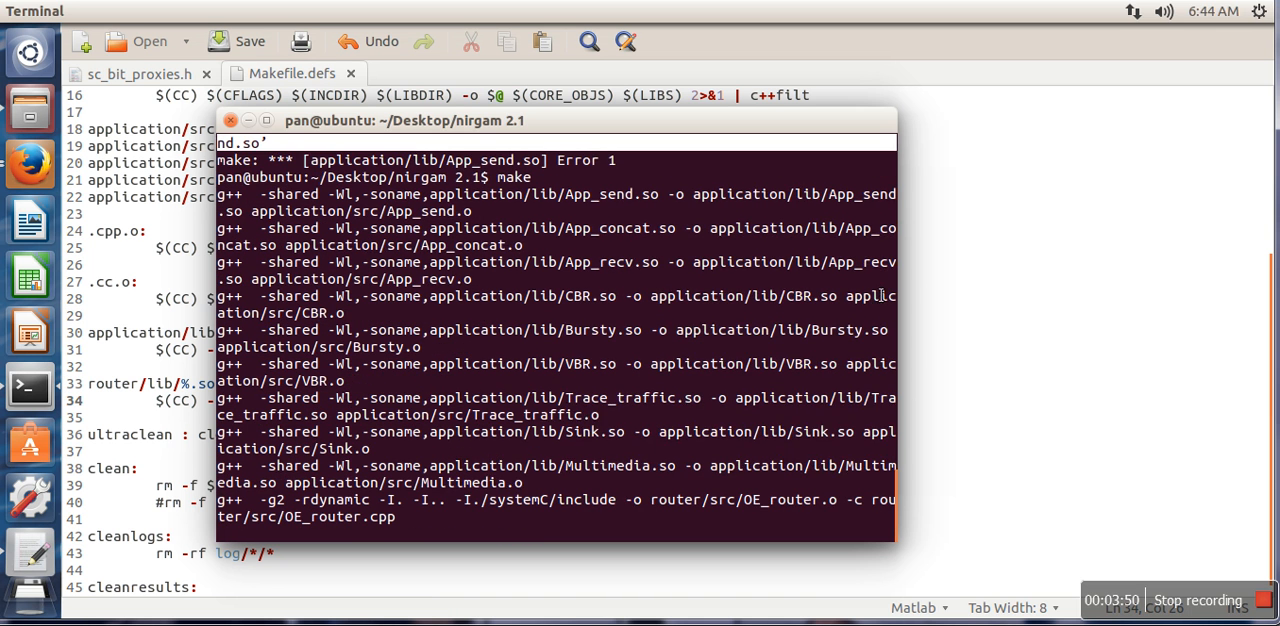
Let make finish linking nirgam, then start the simulation with ./nirgam
{"action": "scroll", "scroll_direction": "down", "scroll_amount": 3}
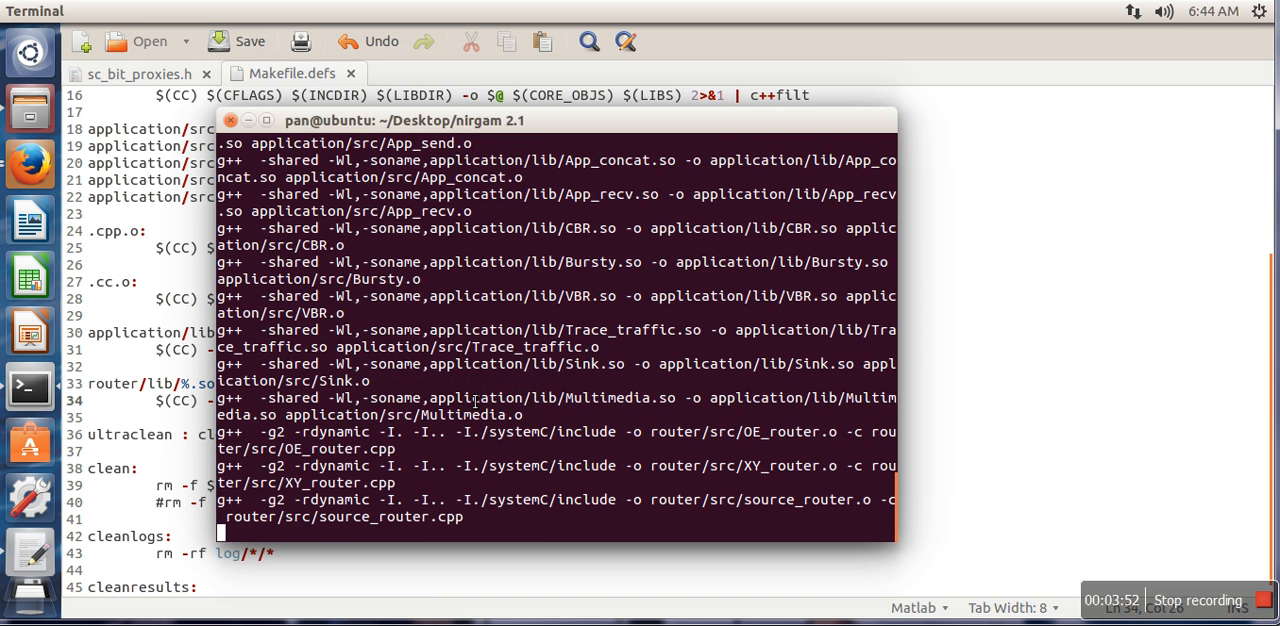
{"action": "scroll", "scroll_direction": "down", "scroll_amount": 3}
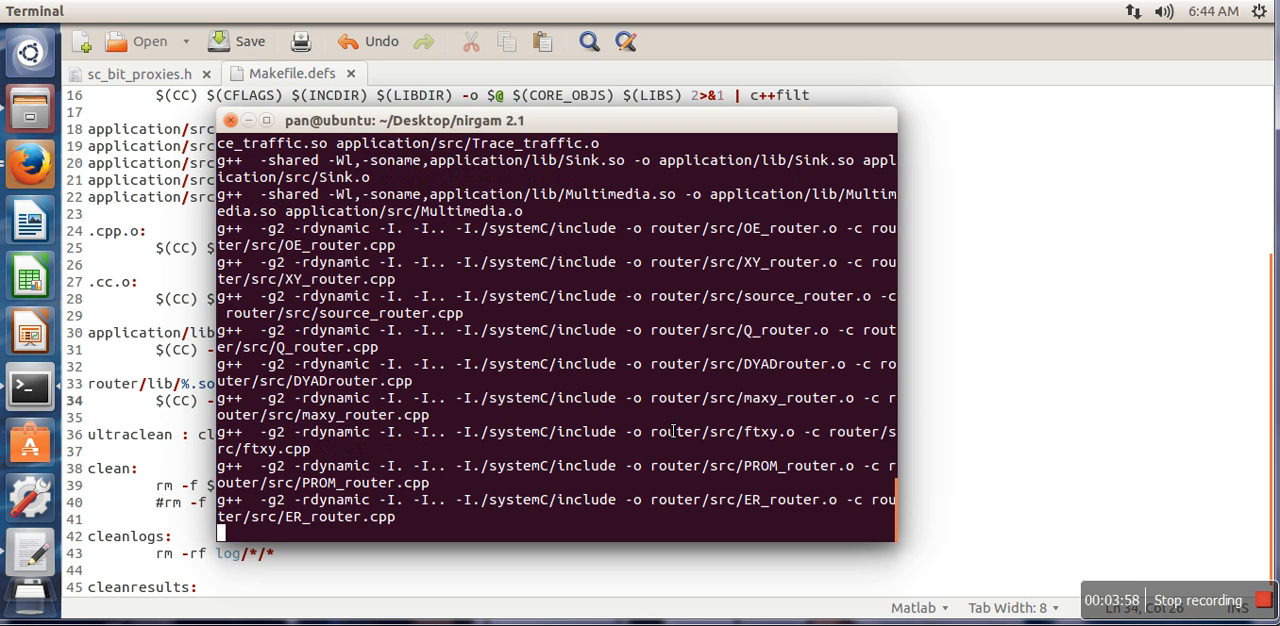
{"action": "scroll", "scroll_direction": "down", "scroll_amount": 3}
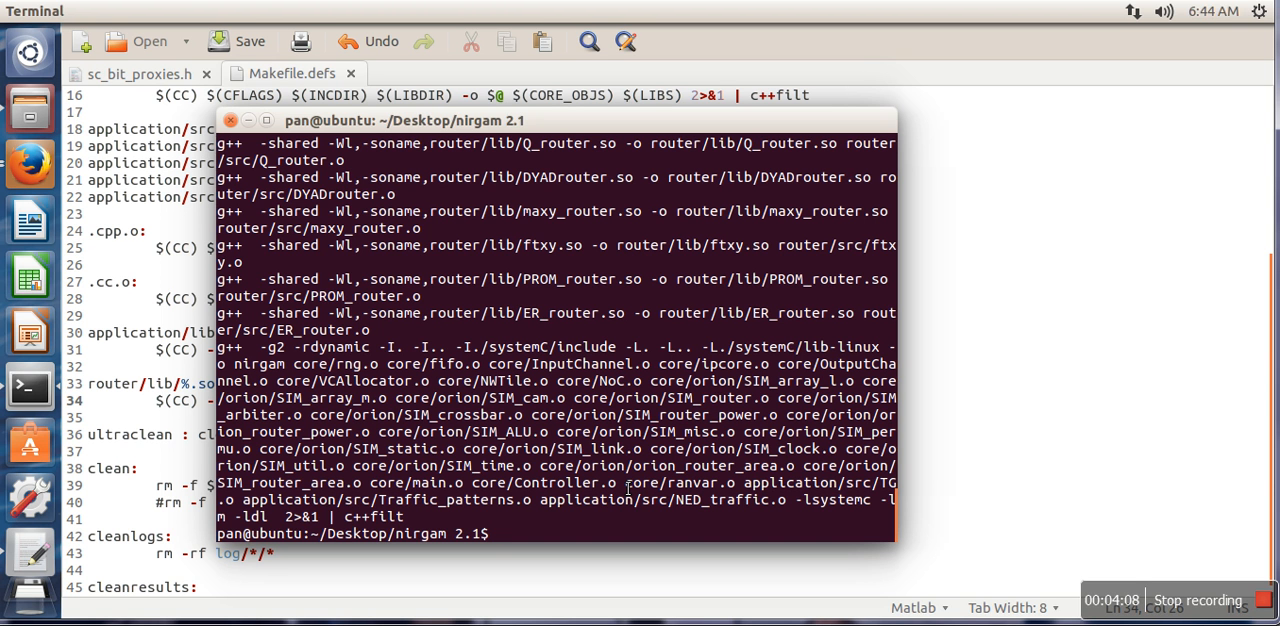
{"action": "type", "text": "./nir"}
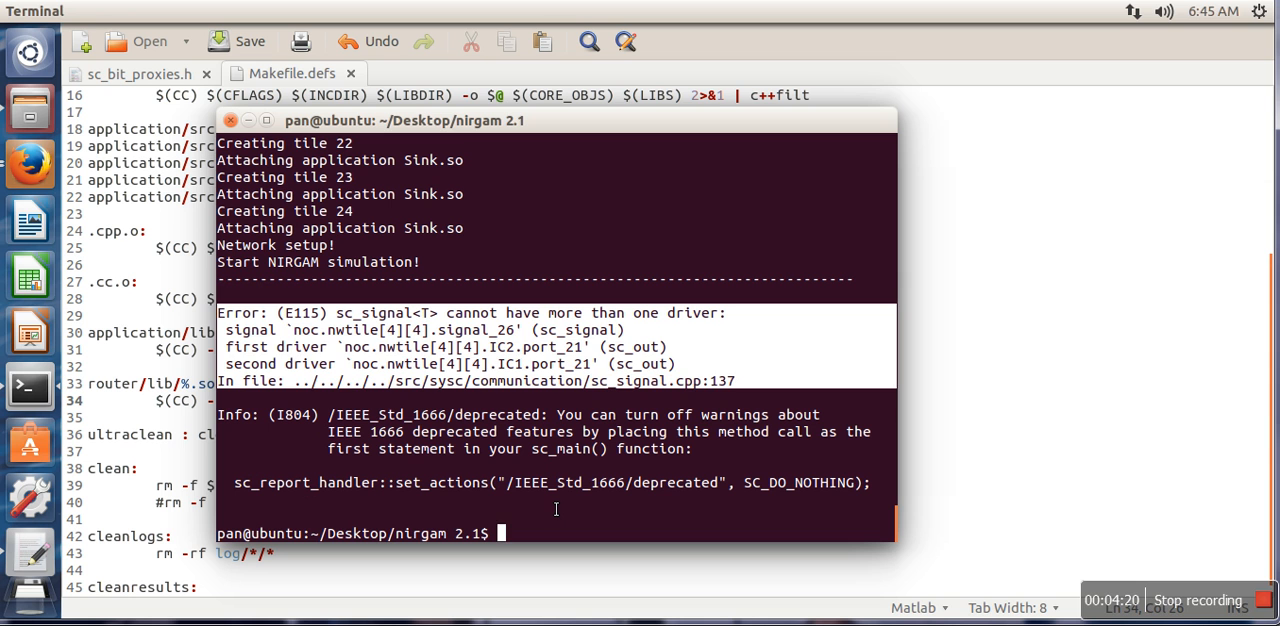
Run export SC_SIGNAL_WRITE_CHECK=DISABLE in the current shell
{"action": "type", "text": "e"}
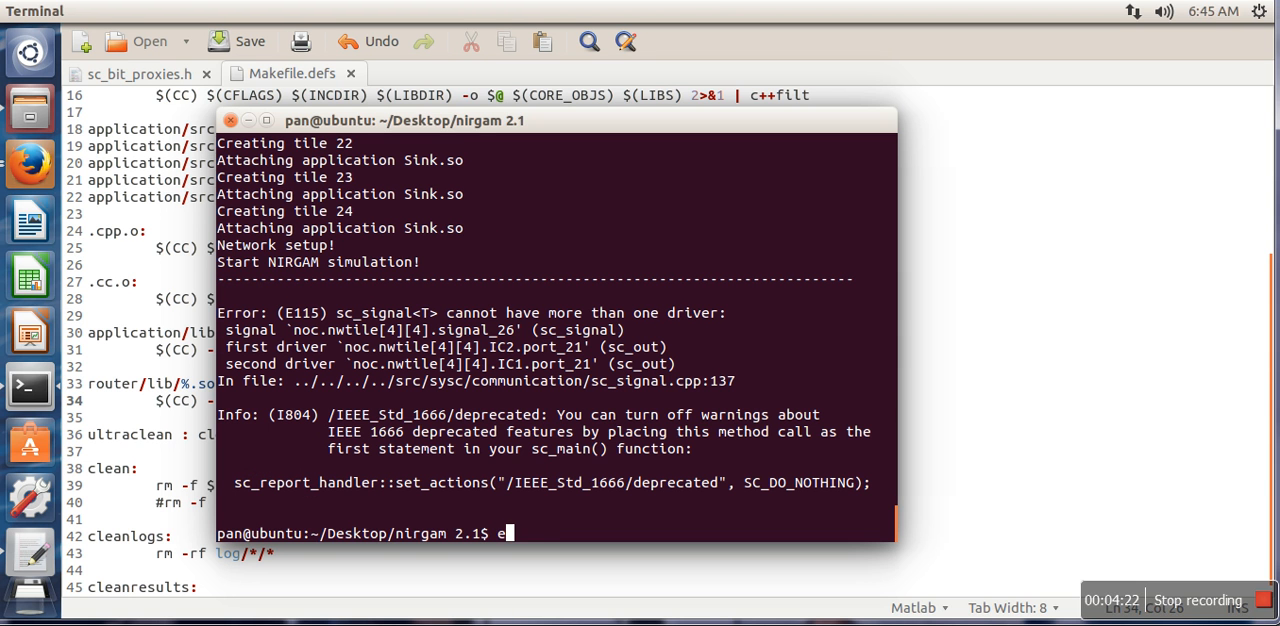
{"action": "type", "text": "xpr"}
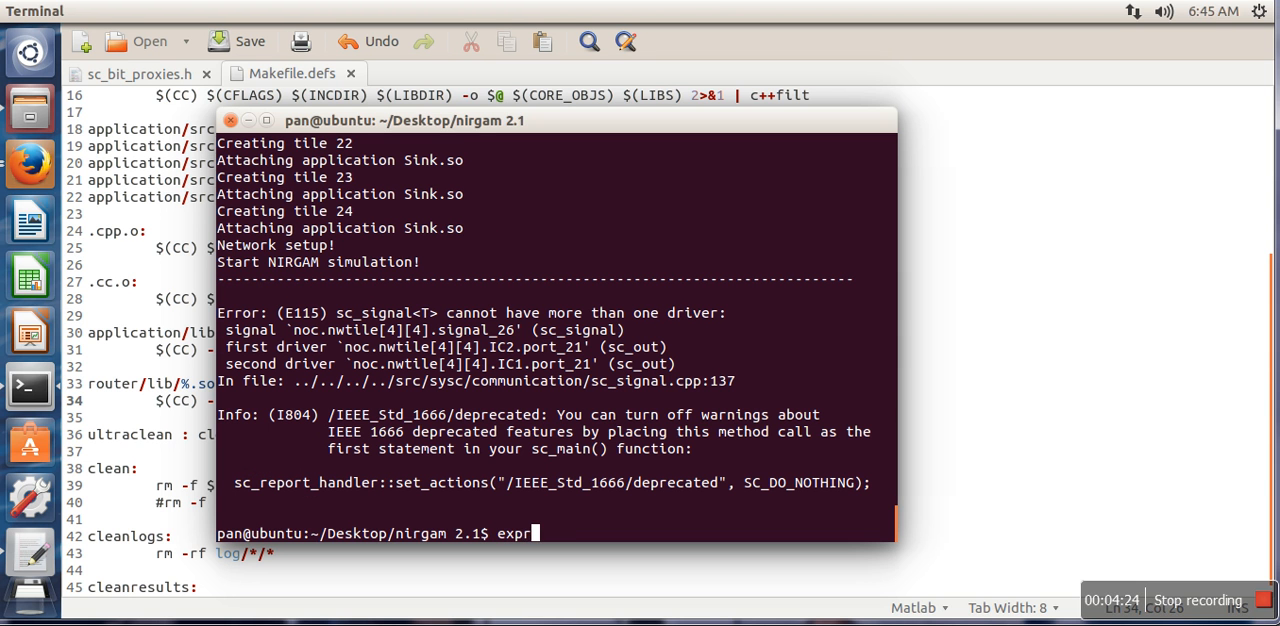
{"action": "type", "text": "ort"}
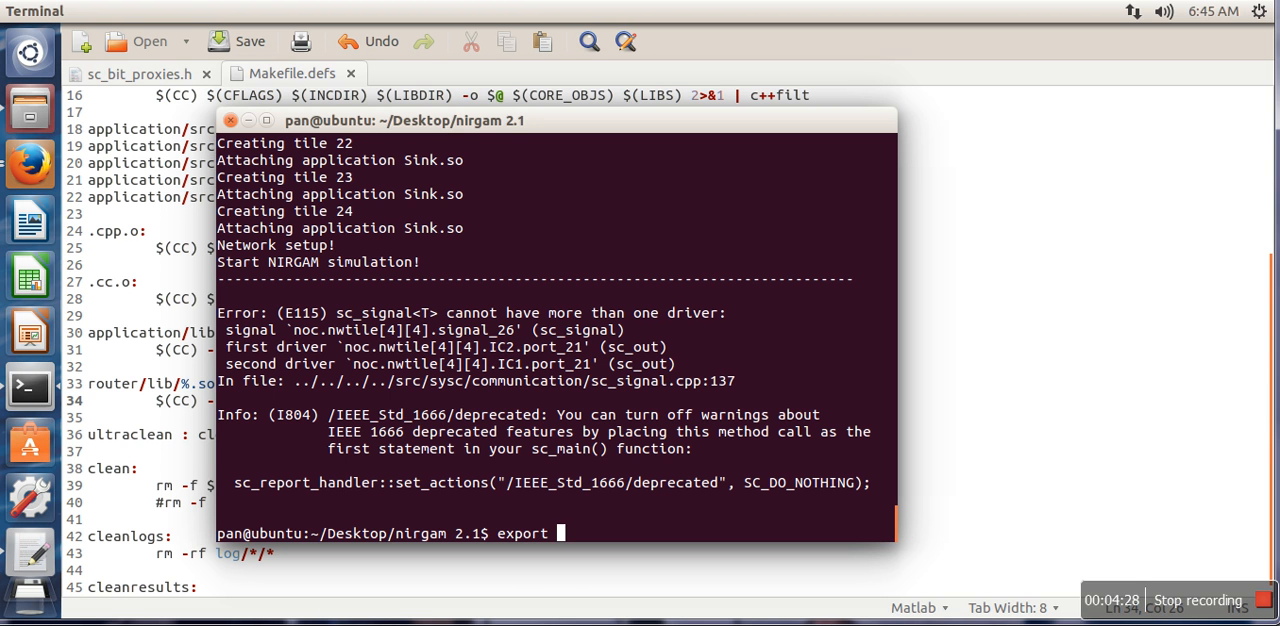
{"action": "type", "text": "S"}
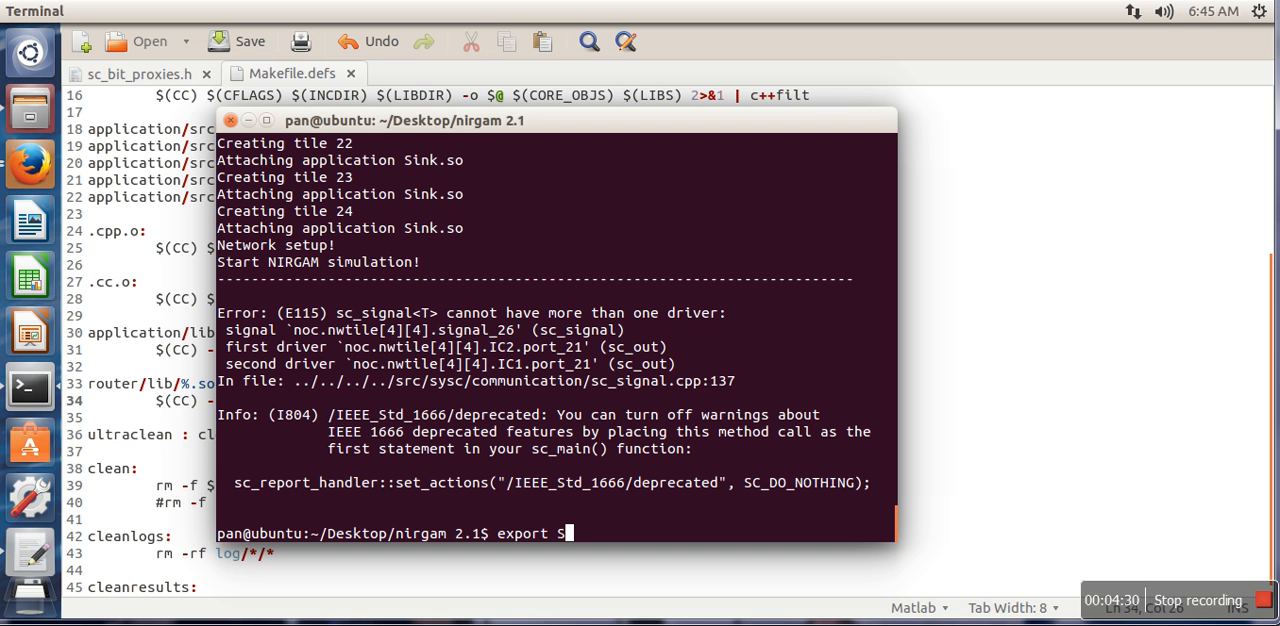
{"action": "type", "text": "C_SIG"}
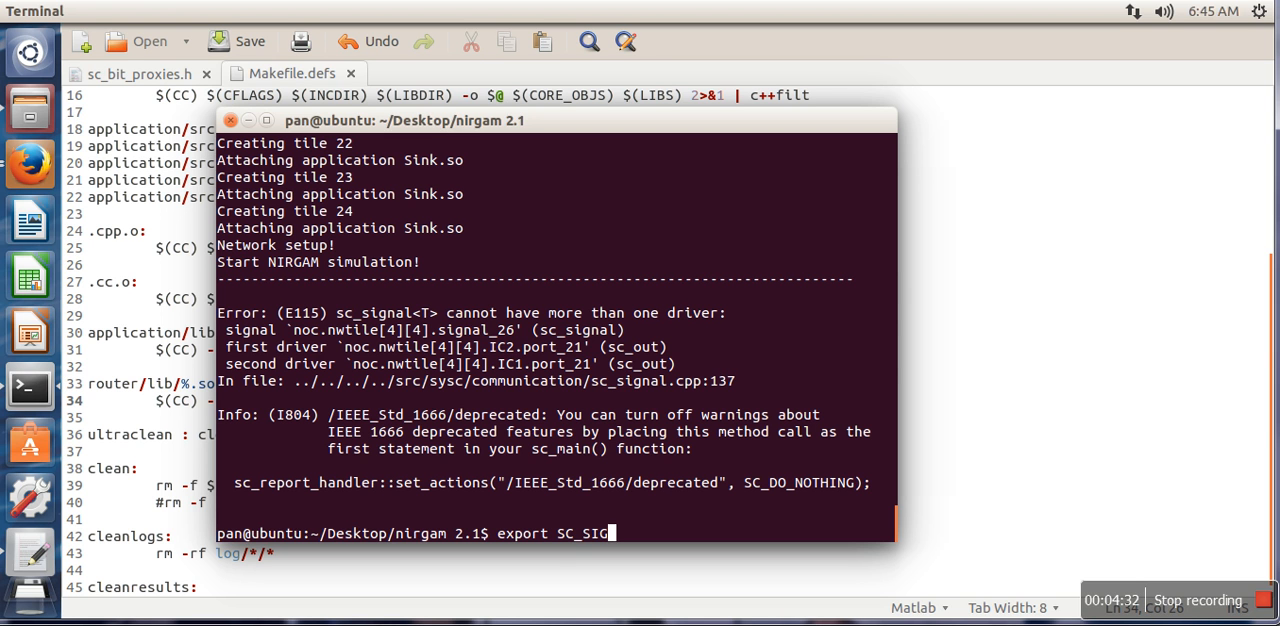
{"action": "type", "text": "NAL_"}
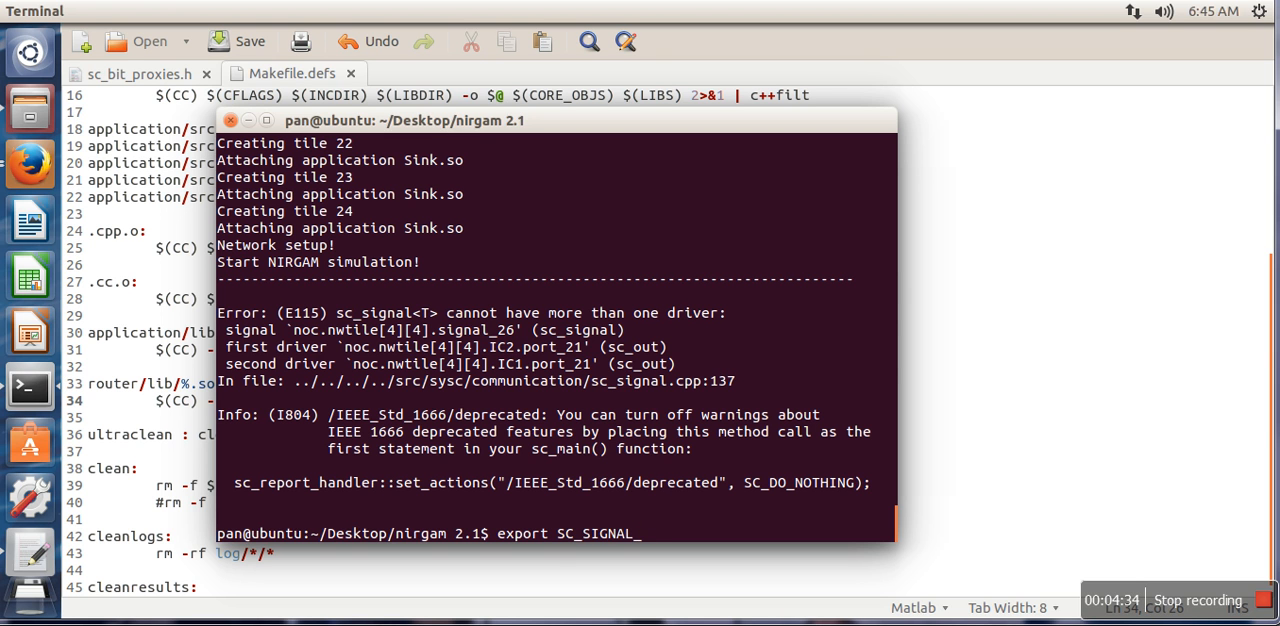
{"action": "type", "text": "WRITE_CHEC"}
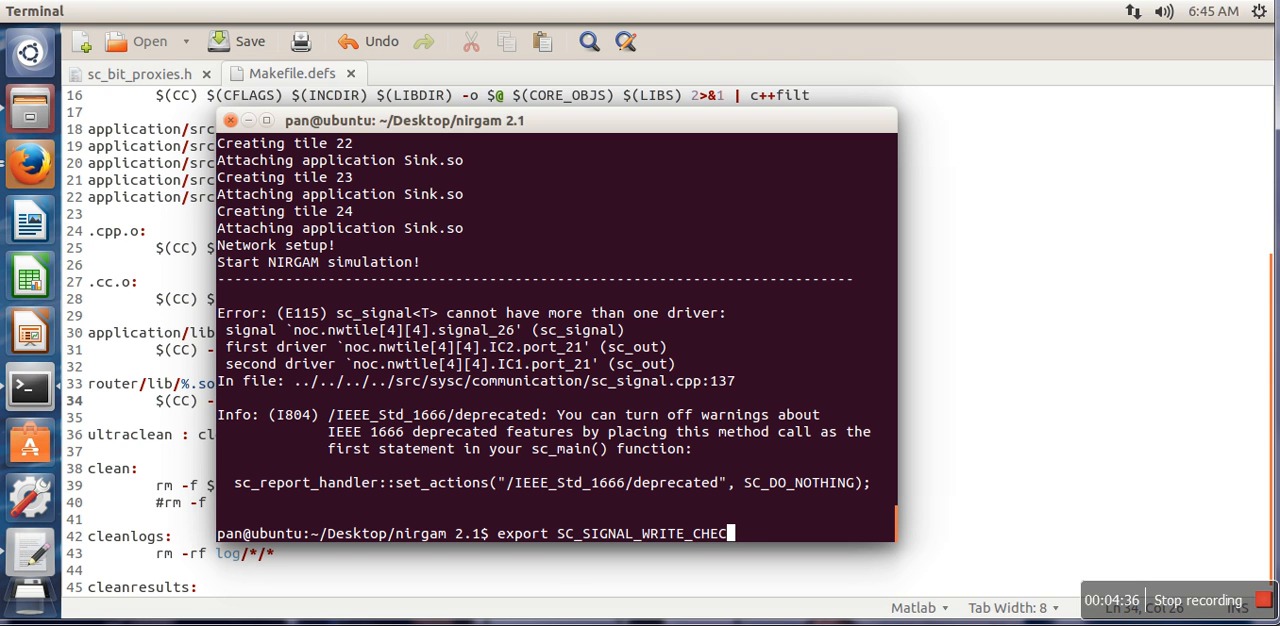
{"action": "type", "text": "=D"}
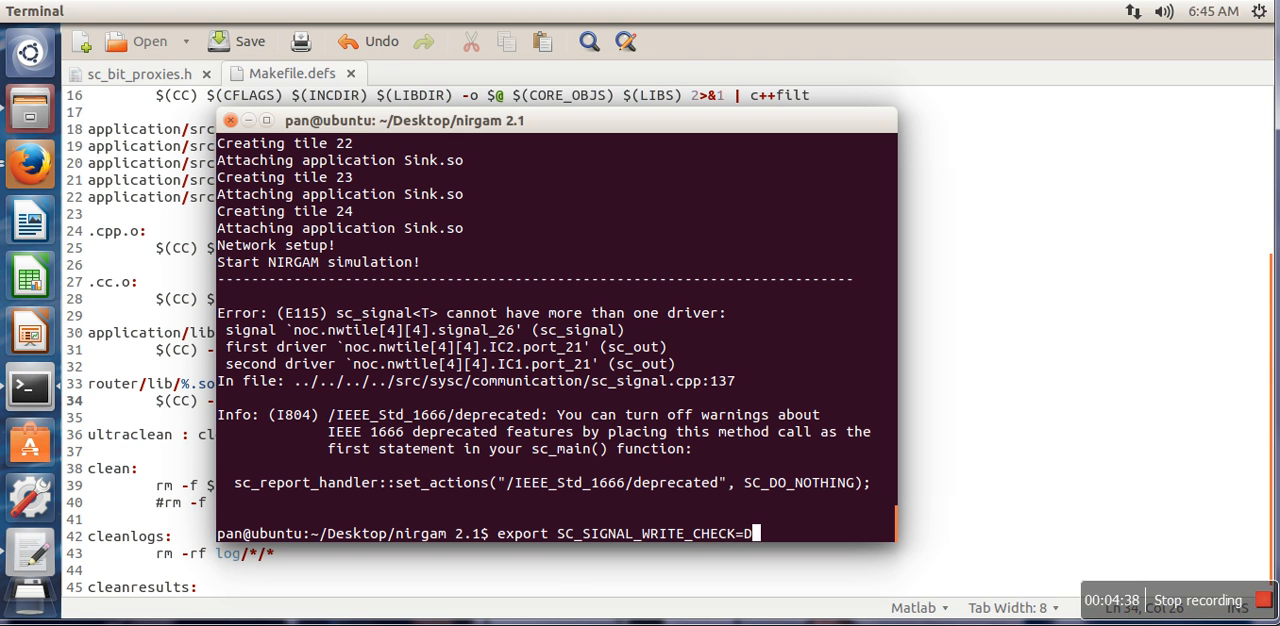
{"action": "type", "text": "ISABLE"}
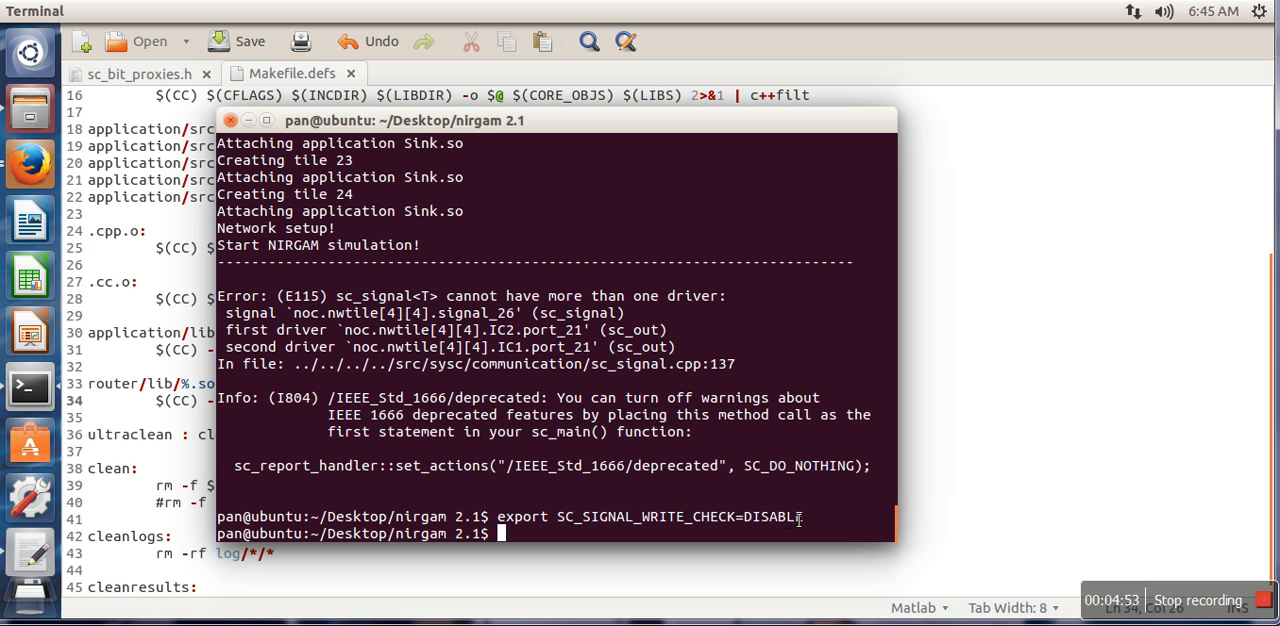
{"action": "mouse_move", "coordinate": [676, 544]}
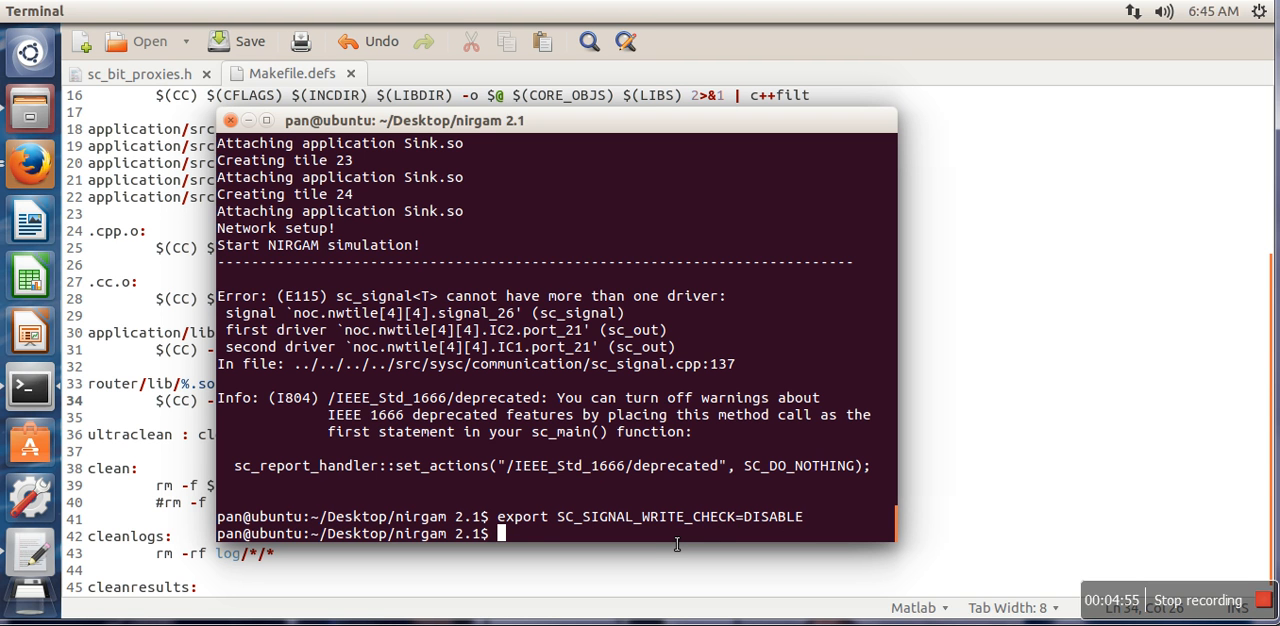
{"action": "mouse_move", "coordinate": [664, 540]}
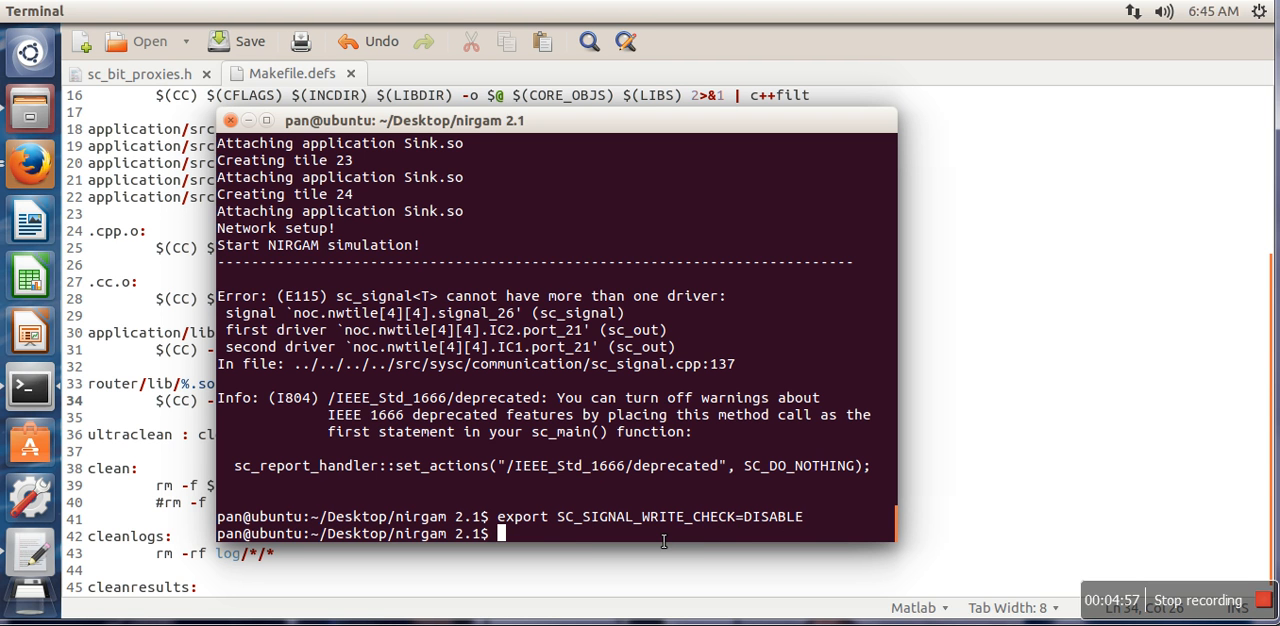
Rerun ./nirgam so the simulation completes and stores its results
{"action": "type", "text": "./nirgam"}
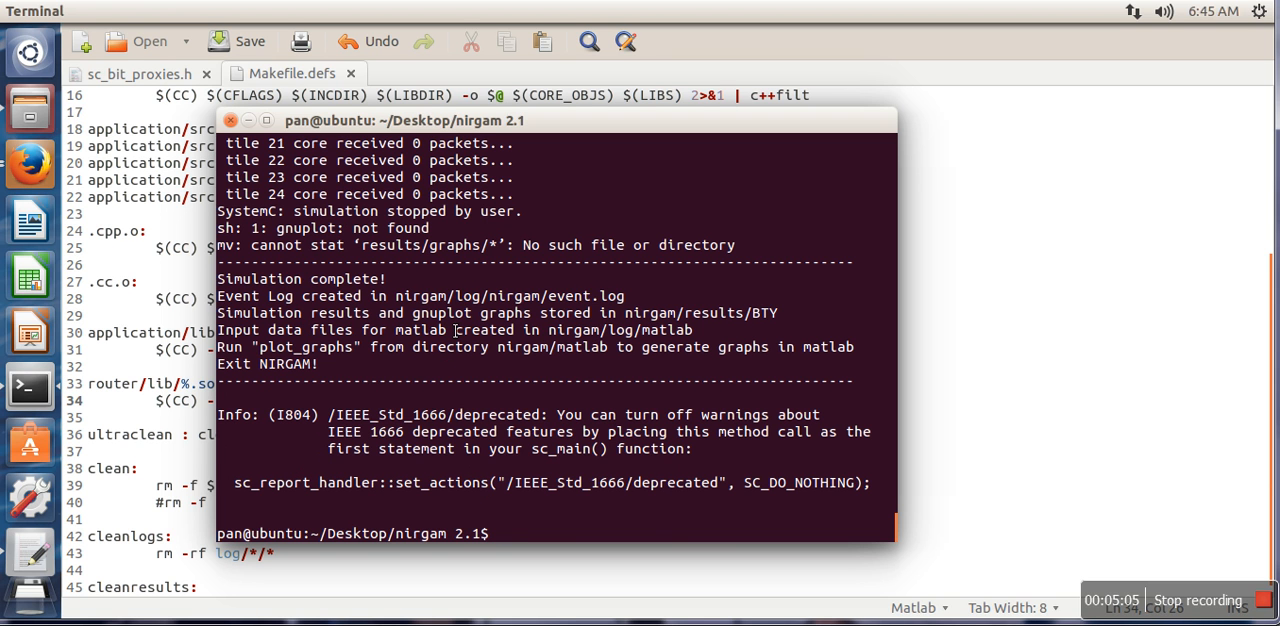
{"action": "mouse_move", "coordinate": [586, 374]}
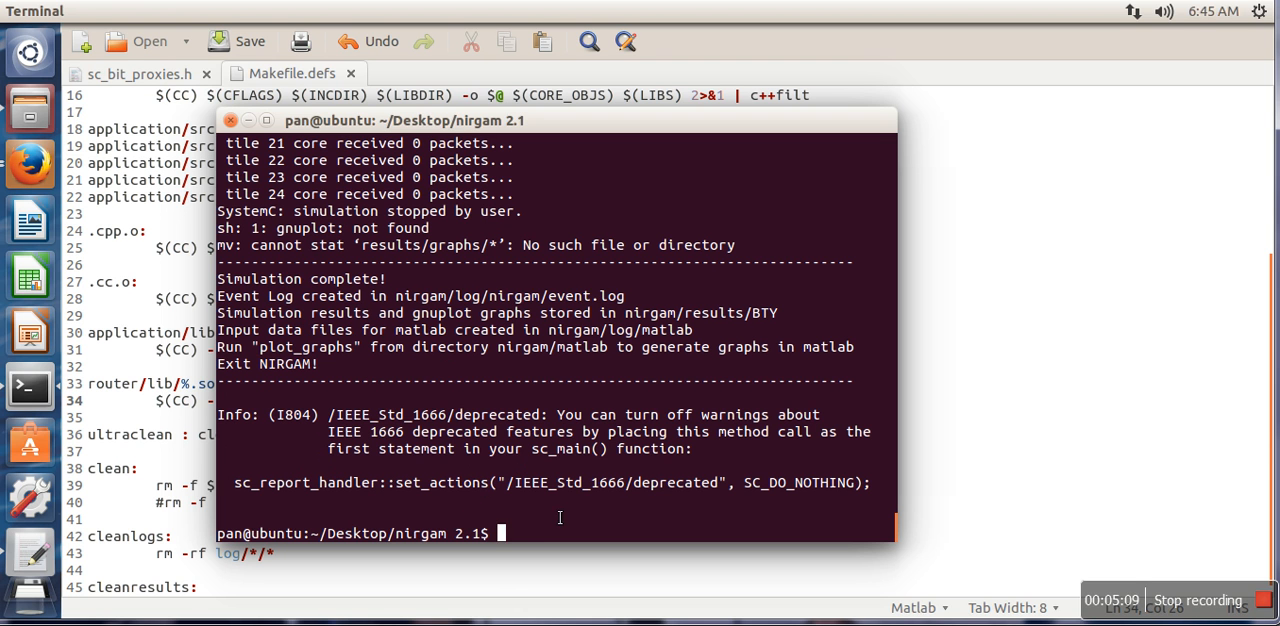
{"action": "mouse_move", "coordinate": [630, 512]}
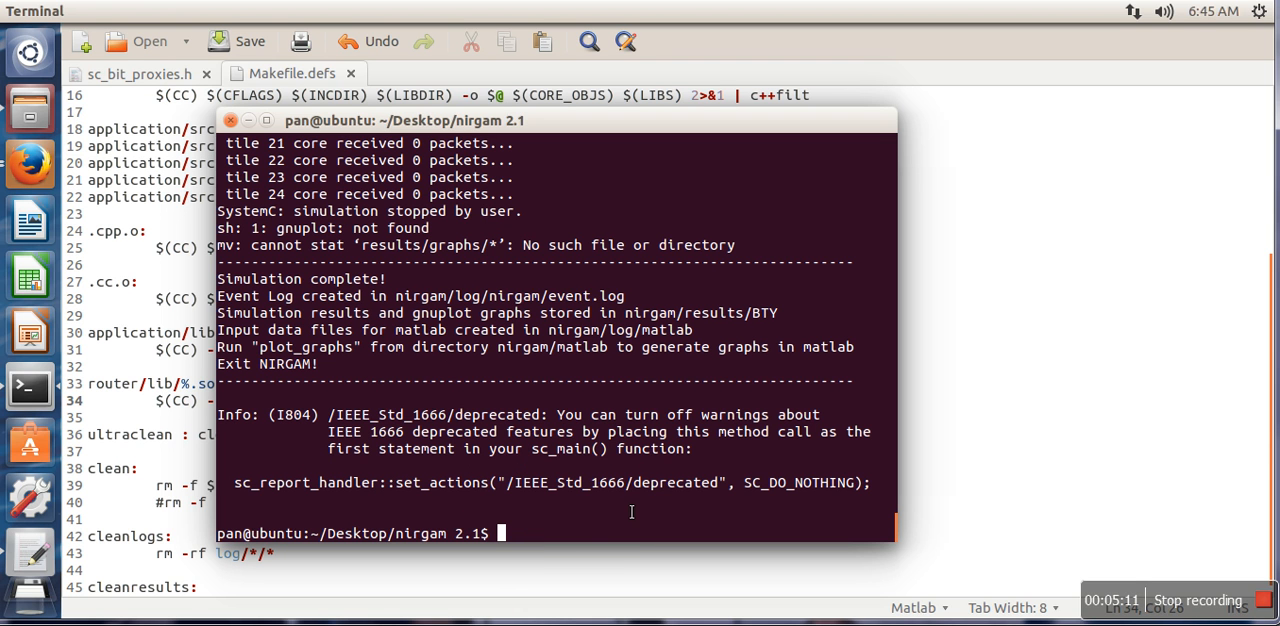
{"action": "mouse_move", "coordinate": [584, 540]}
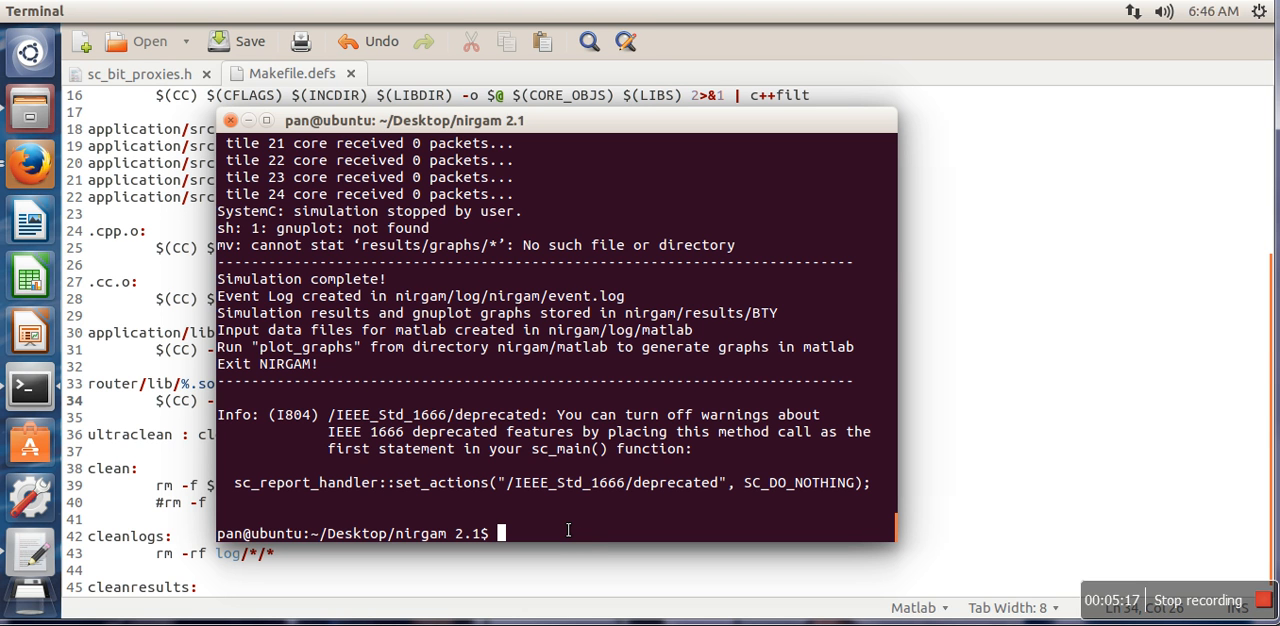
Run sudo gedit ~/.bashrc to edit the shell startup file as administrator
{"action": "type", "text": "s"}
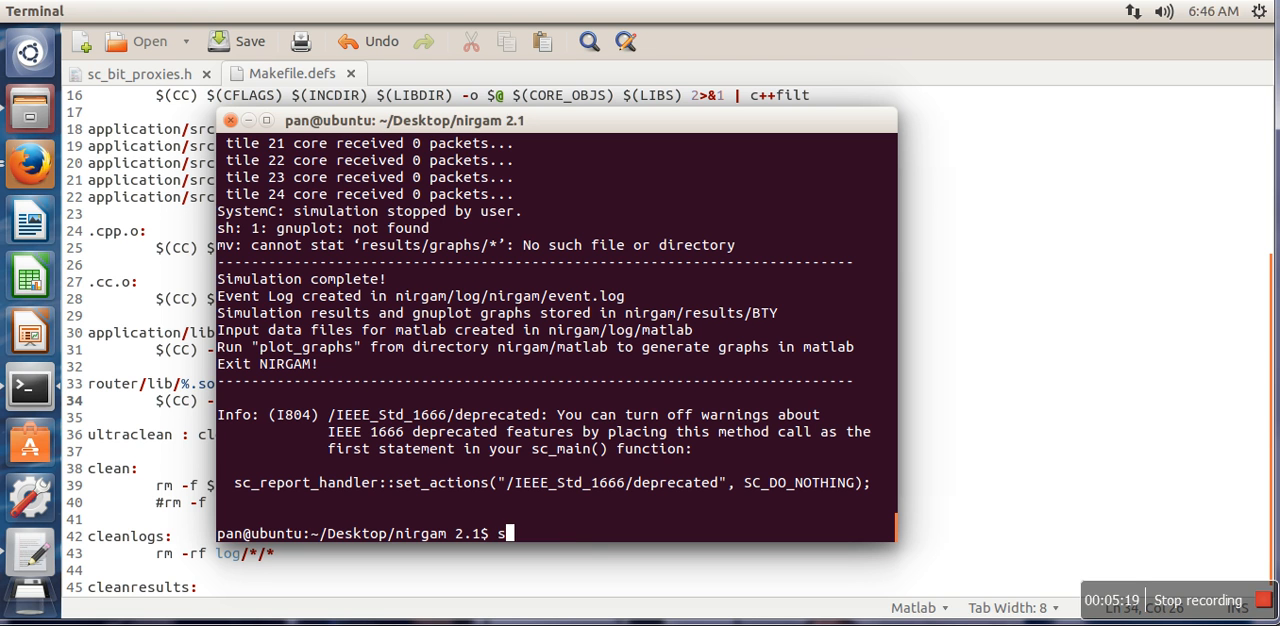
{"action": "type", "text": "udo"}
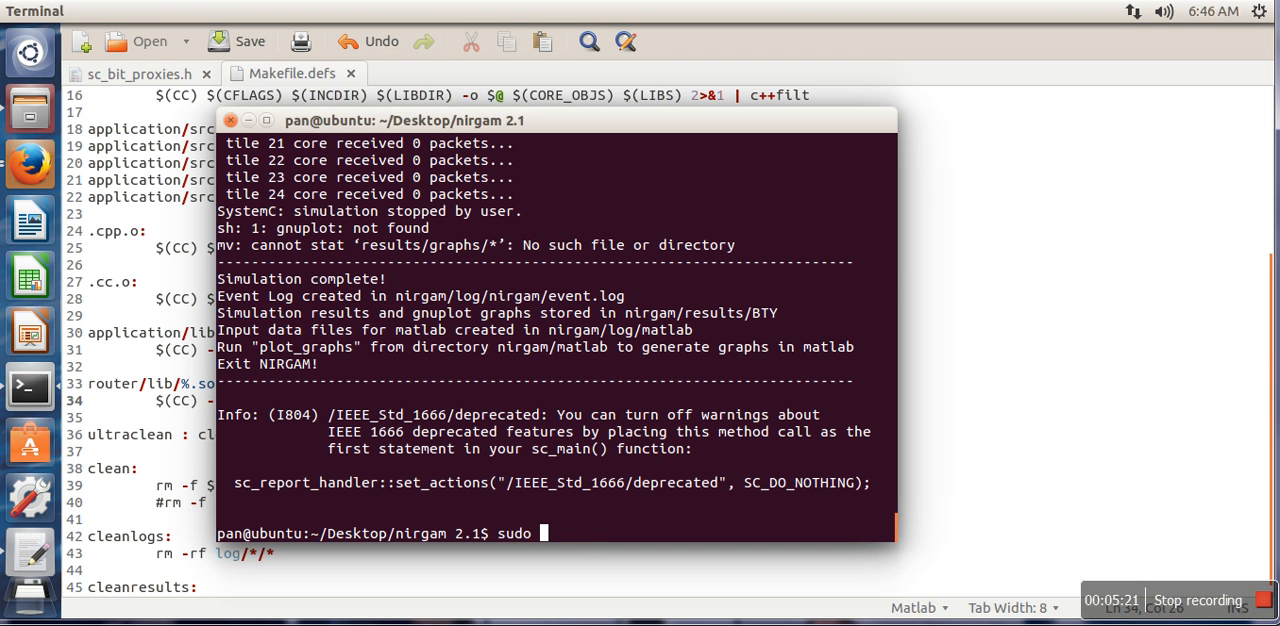
{"action": "type", "text": "gedit"}
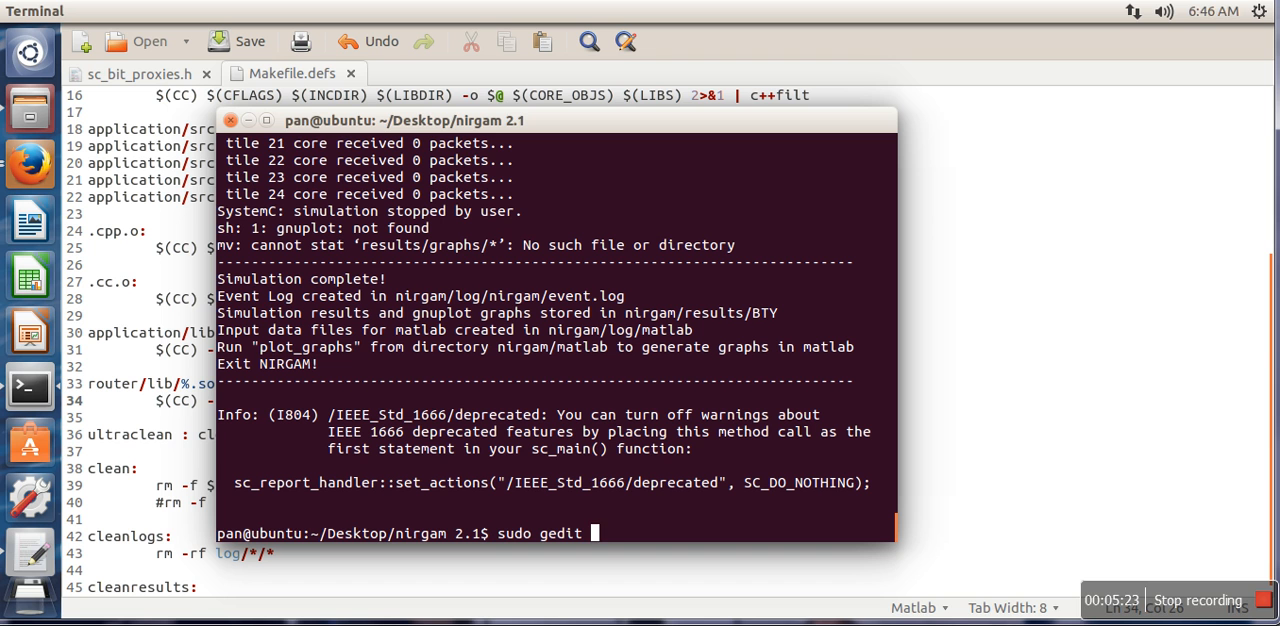
{"action": "type", "text": "~/."}
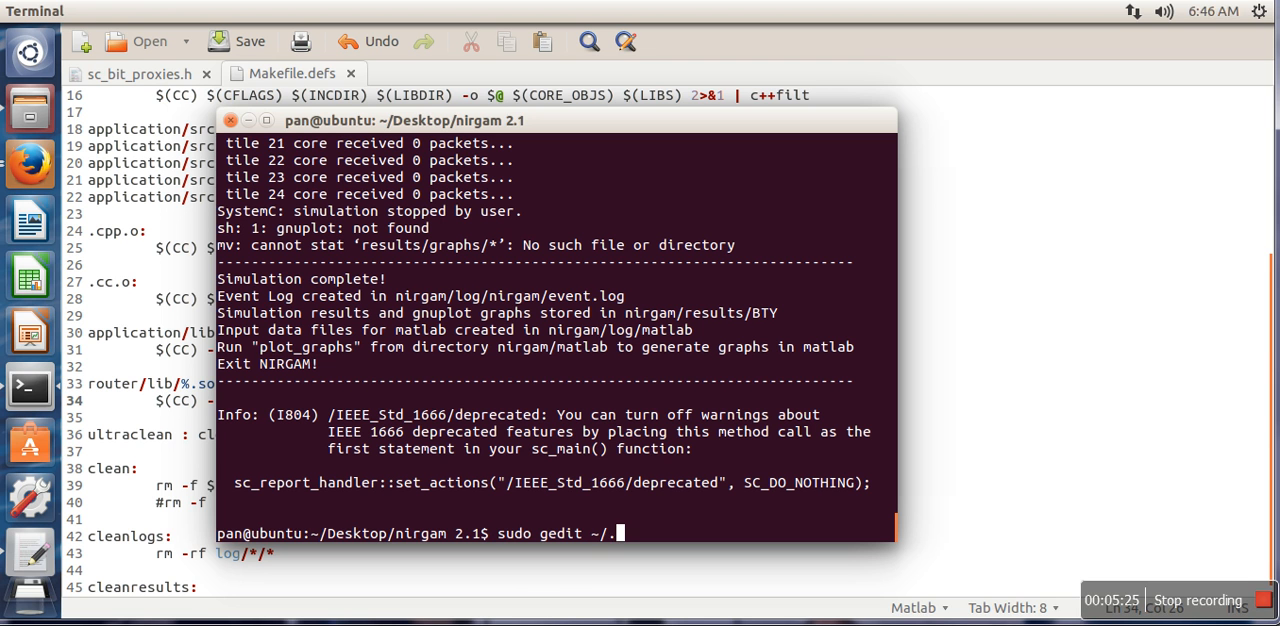
{"action": "type", "text": "bashrc"}
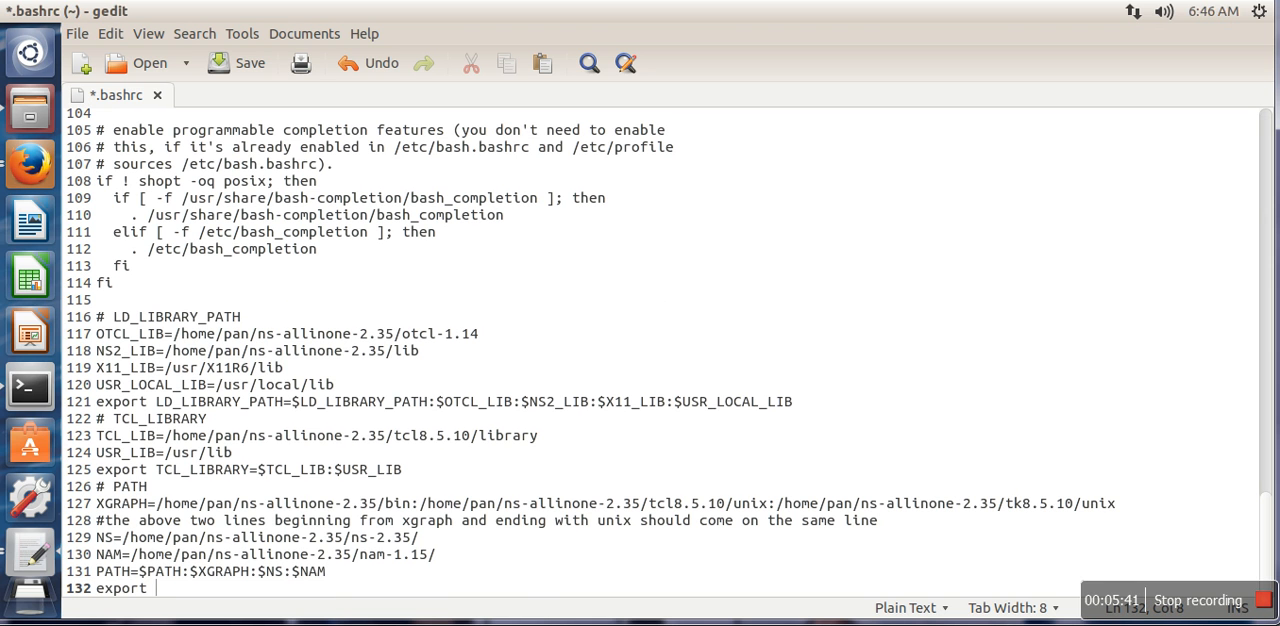
Begin the export line with SC_SIGNAL_, erasing a mistyped DISABLE_CHECK attempt
{"action": "type", "text": "SC_SIGNAL"}
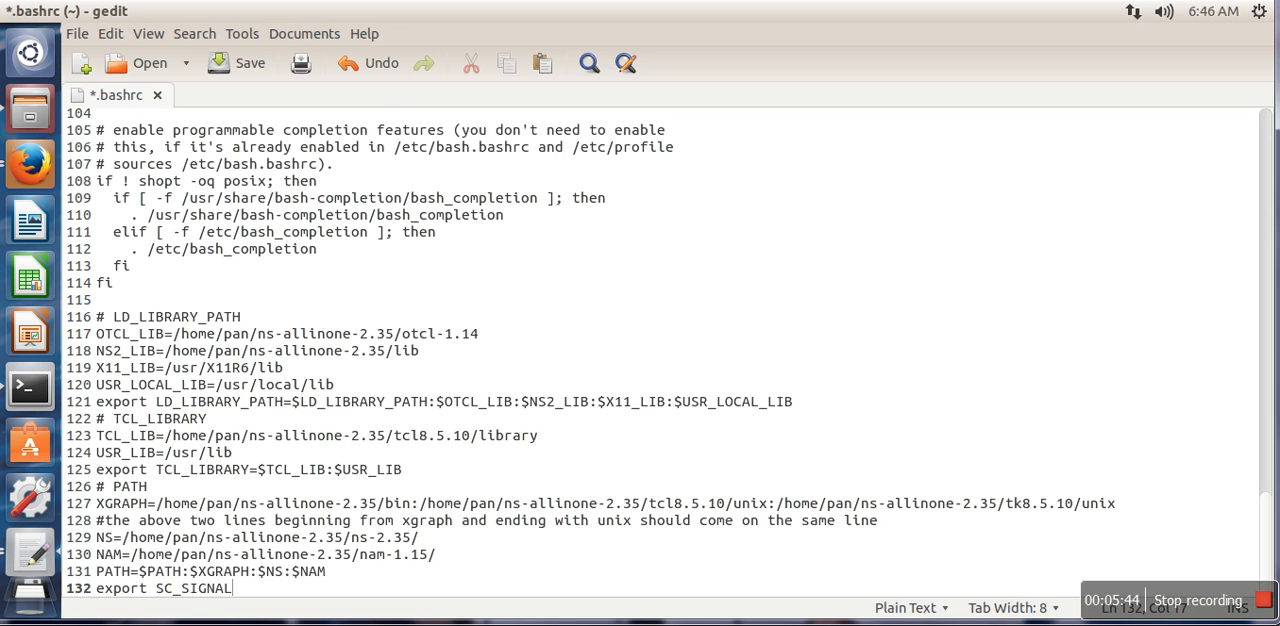
{"action": "type", "text": "_DITS"}
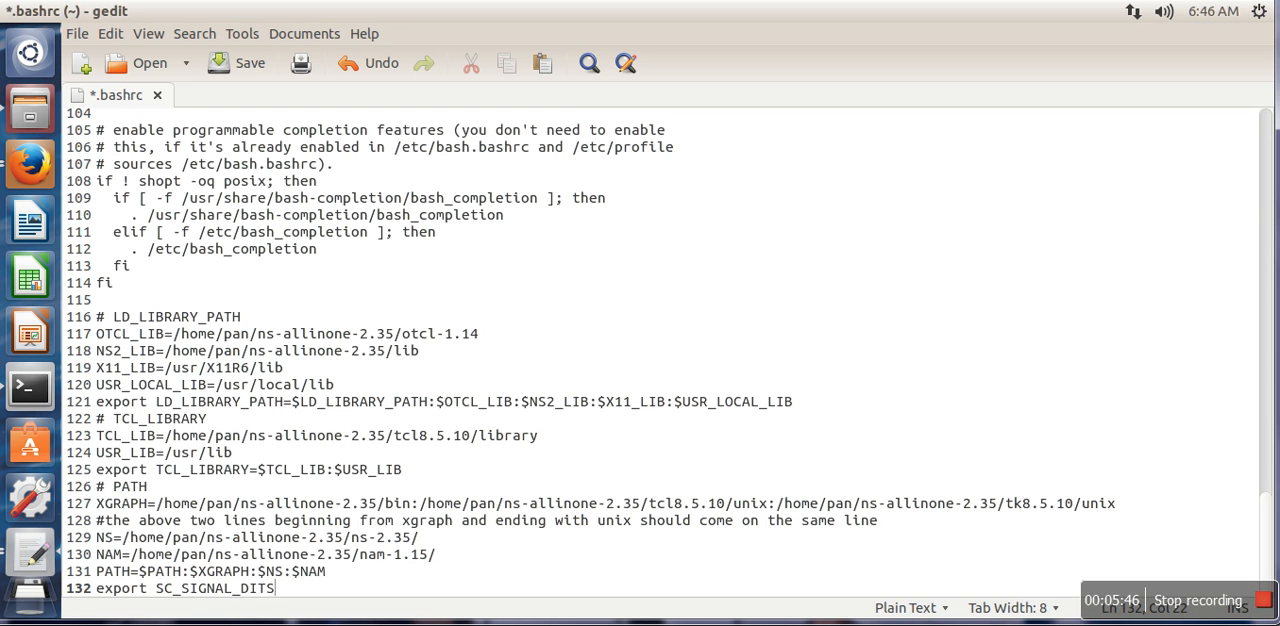
{"action": "key", "text": "BackSpace"}
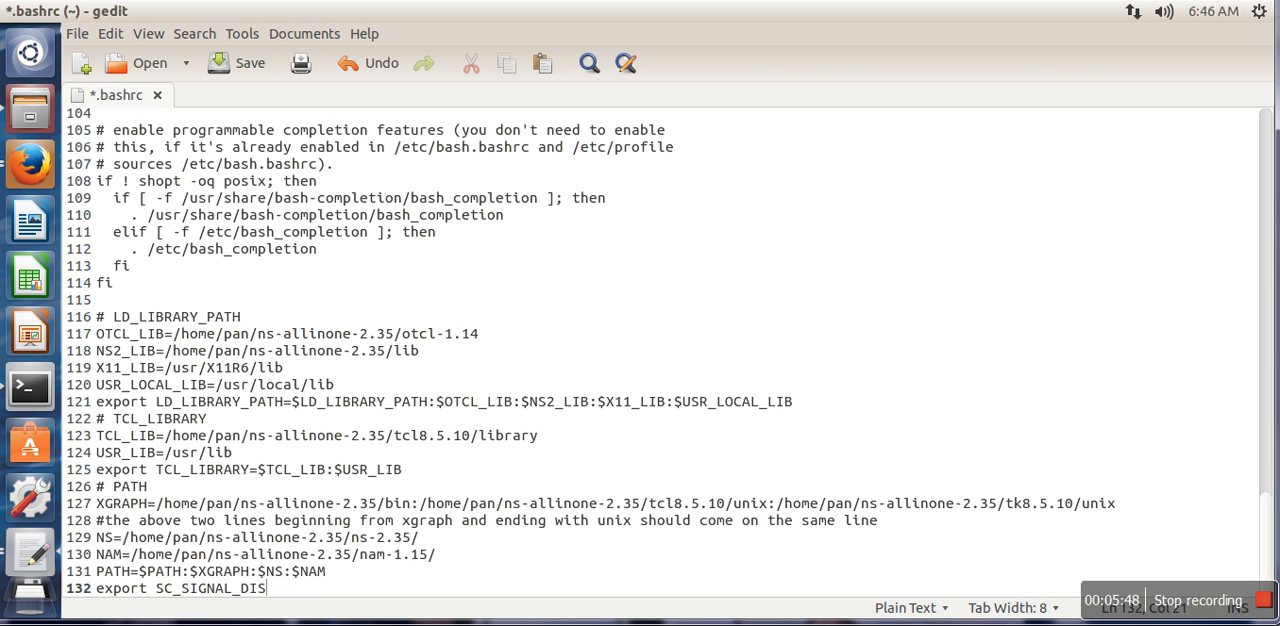
{"action": "type", "text": "ABLE_C"}
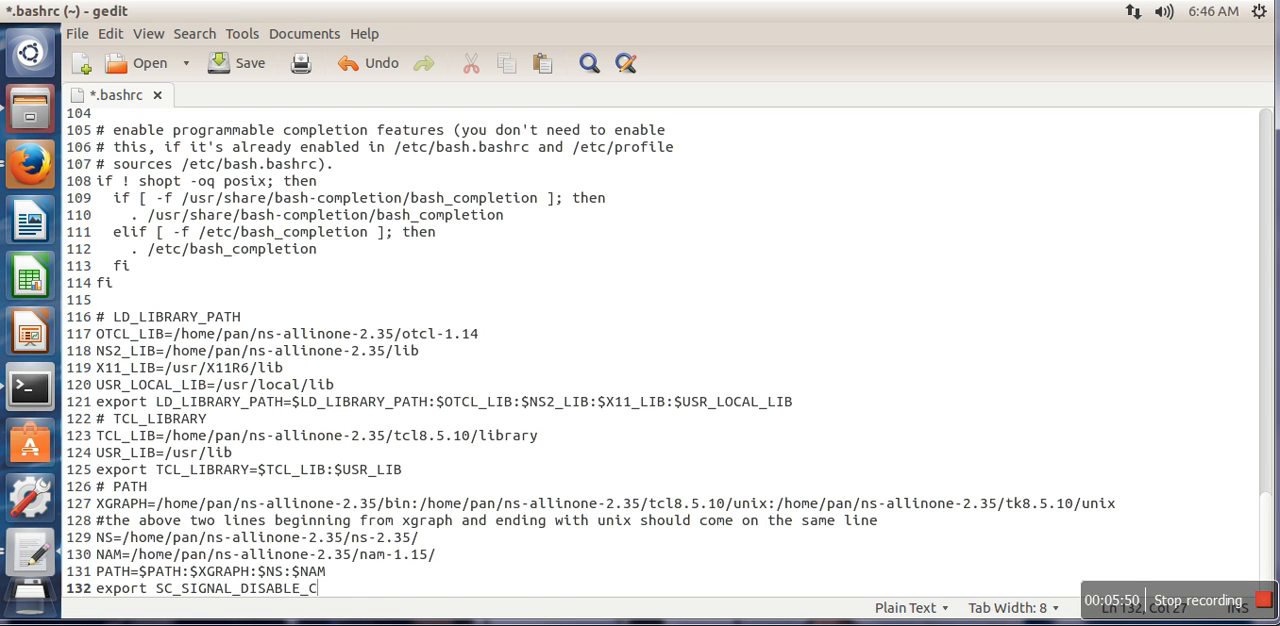
{"action": "type", "text": "HECK="}
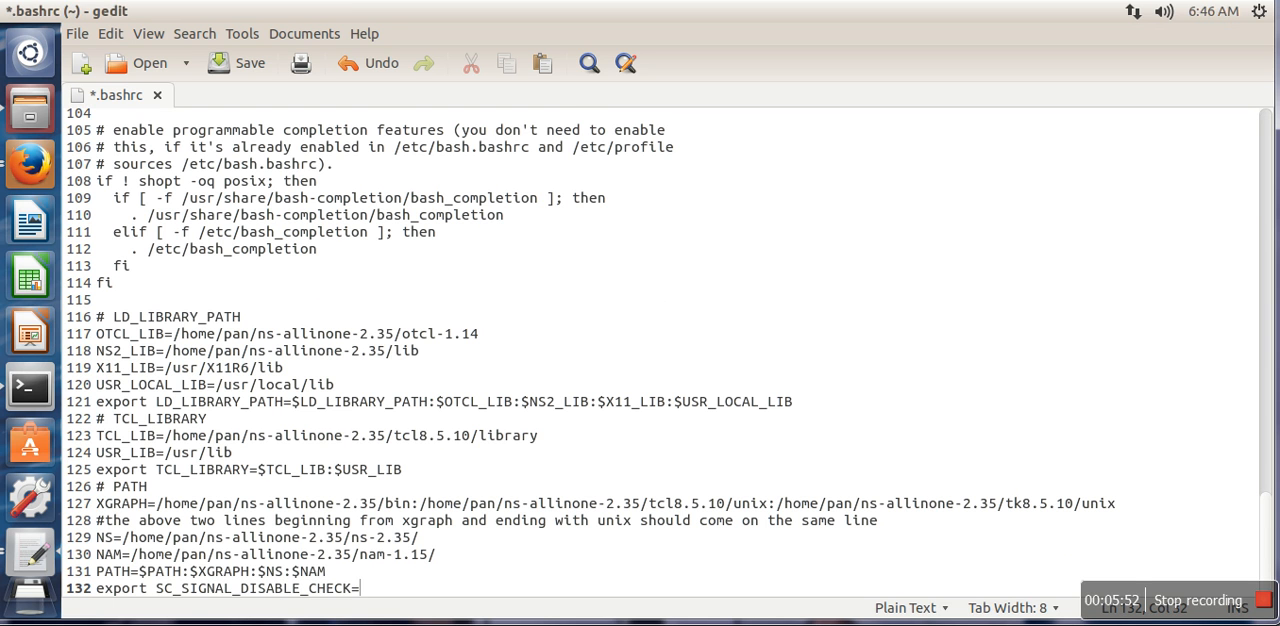
{"action": "key", "text": "BackSpace"}
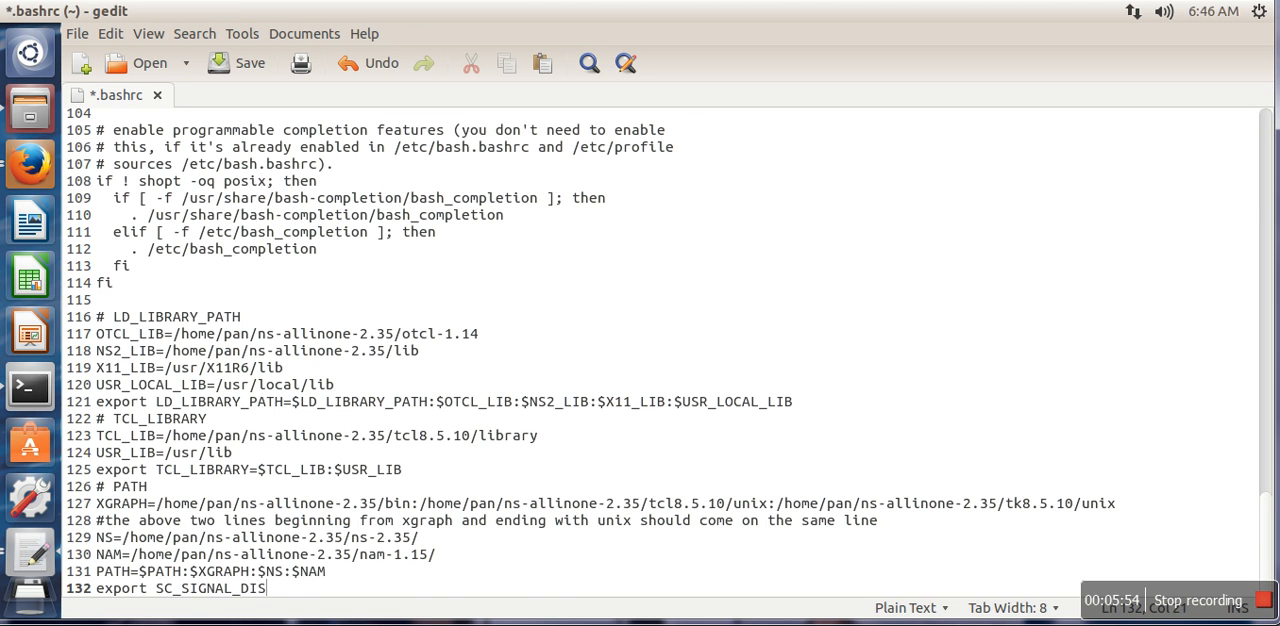
{"action": "key", "text": "BackSpace"}
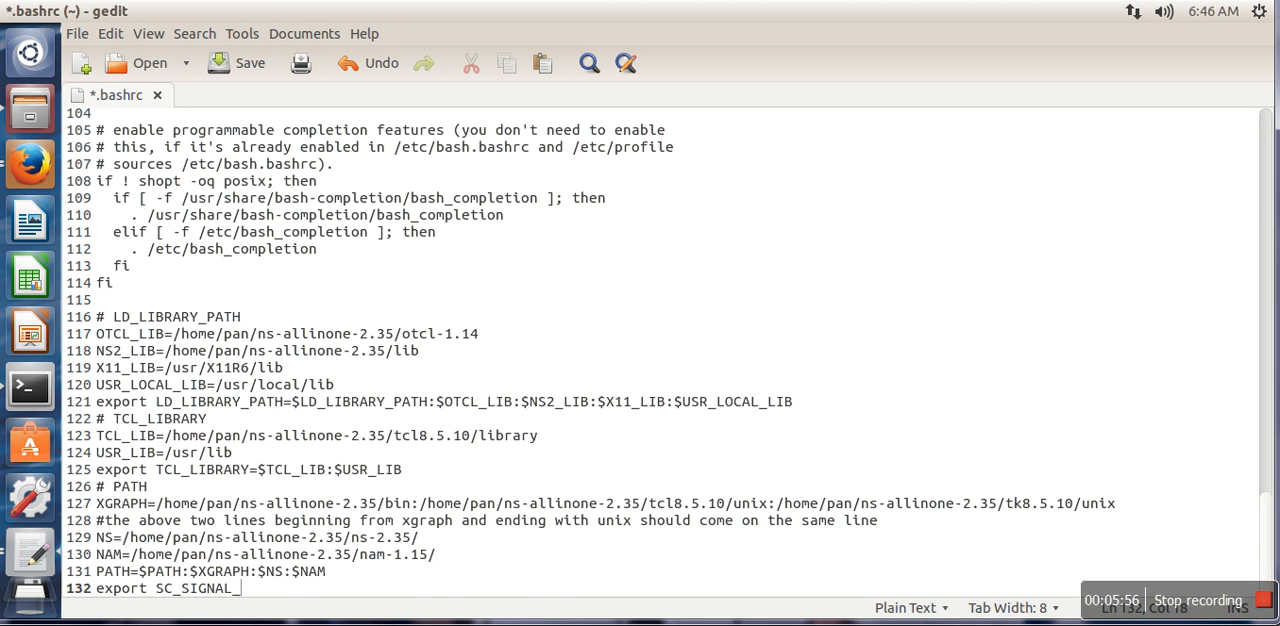
Complete 'export SC_SIGNAL_WRITE_CHECK=DISABLE', correcting the DISABLE typo, and save .bashrc
{"action": "type", "text": "WRITE_"}
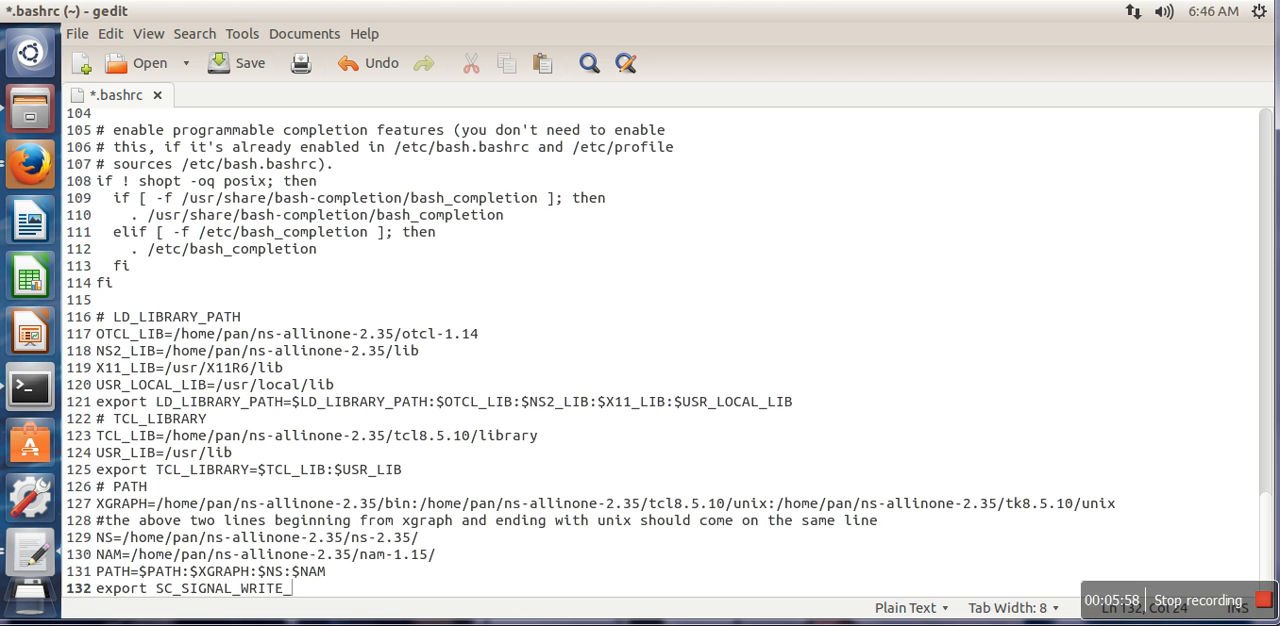
{"action": "type", "text": "CHECK="}
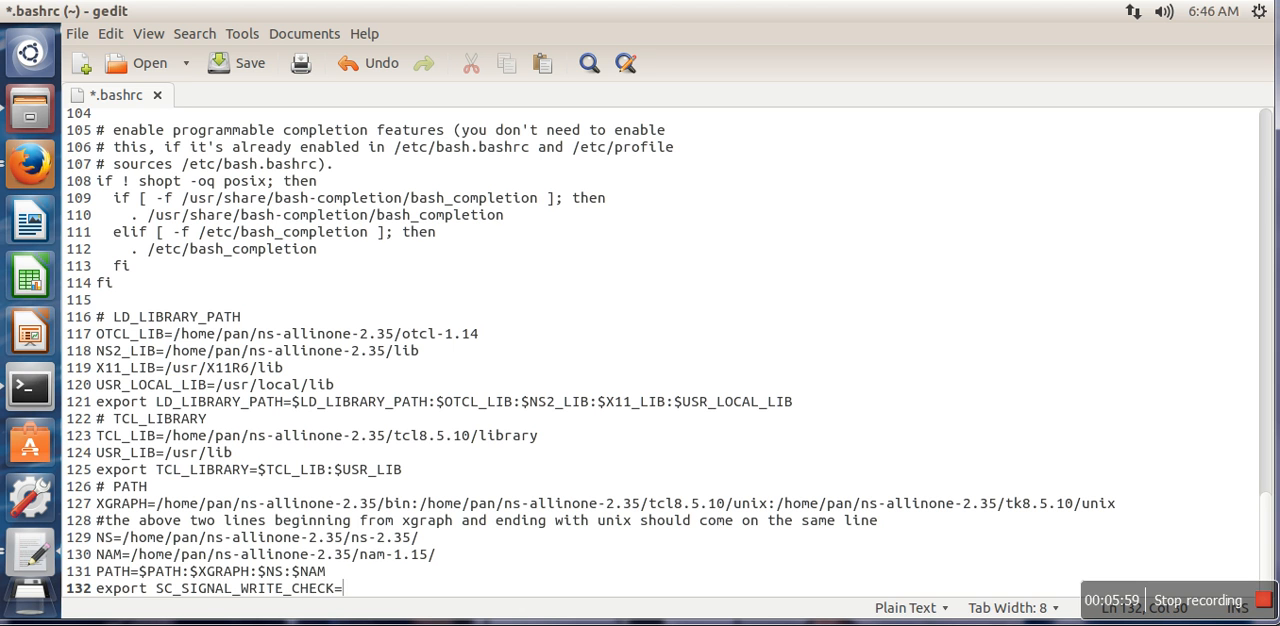
{"action": "type", "text": "DISTABLE"}
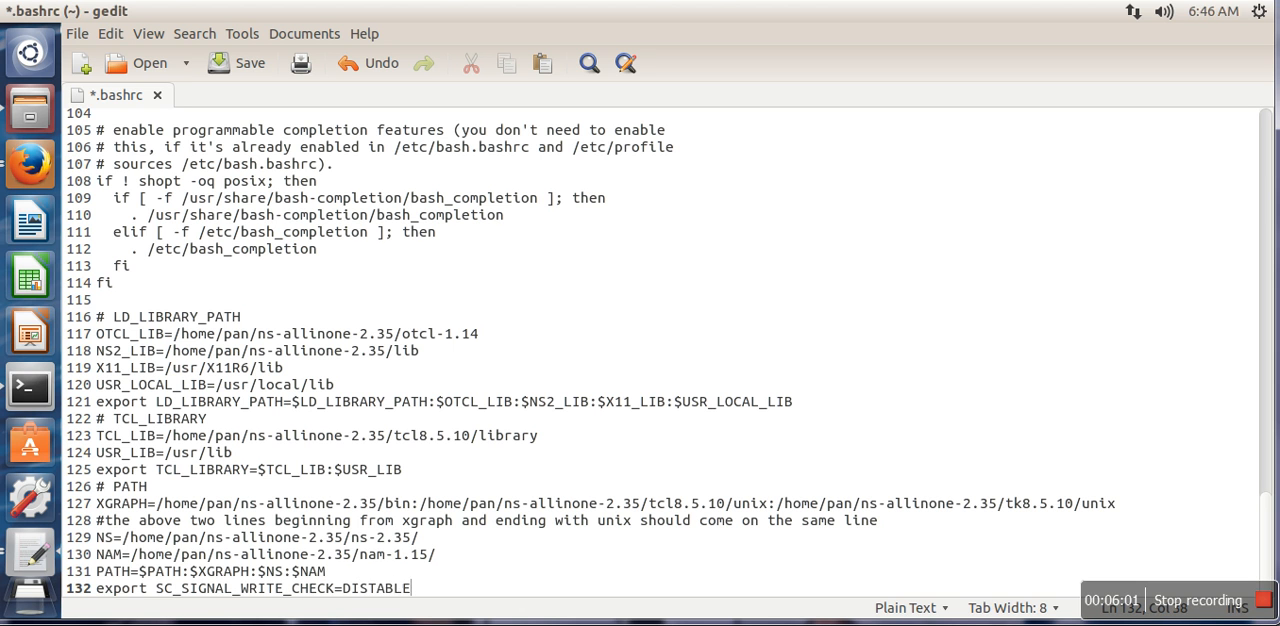
{"action": "key", "text": "BackSpace"}
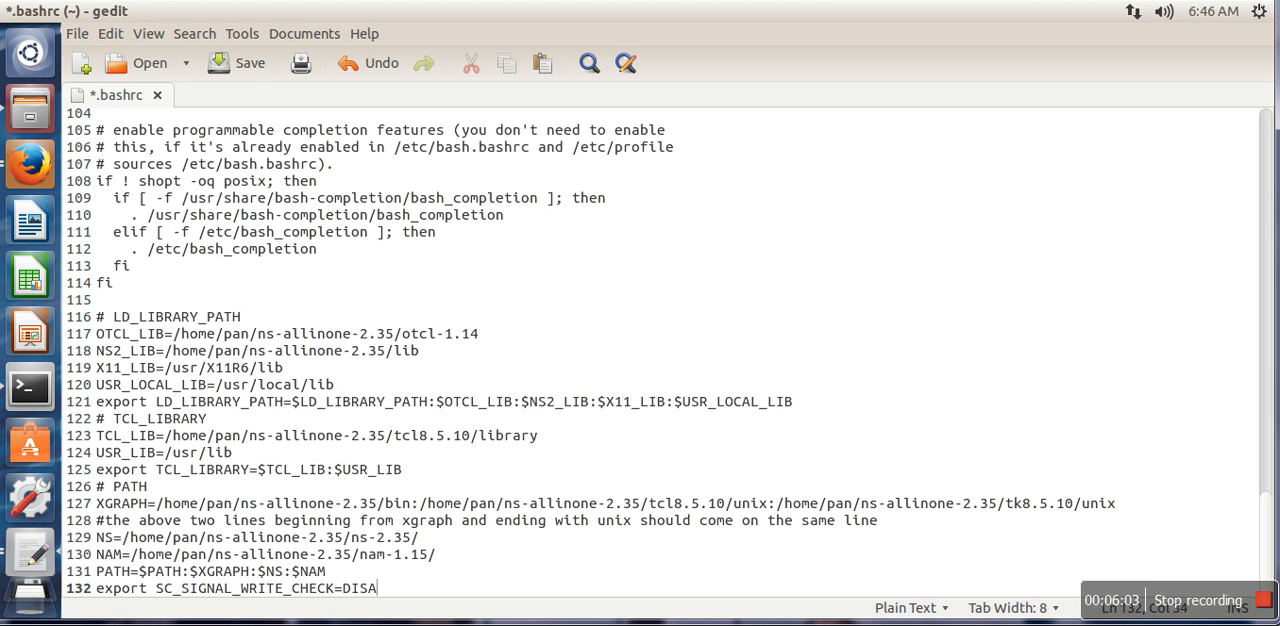
{"action": "type", "text": "BLE"}
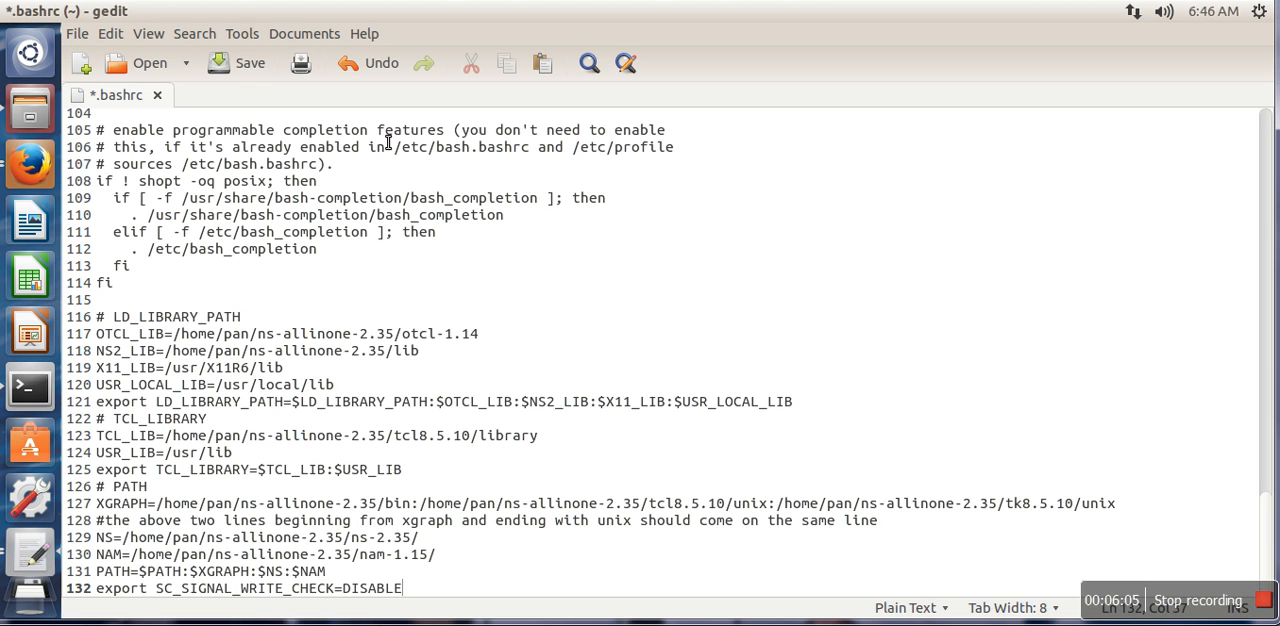
{"action": "left_click", "coordinate": [250, 62]}
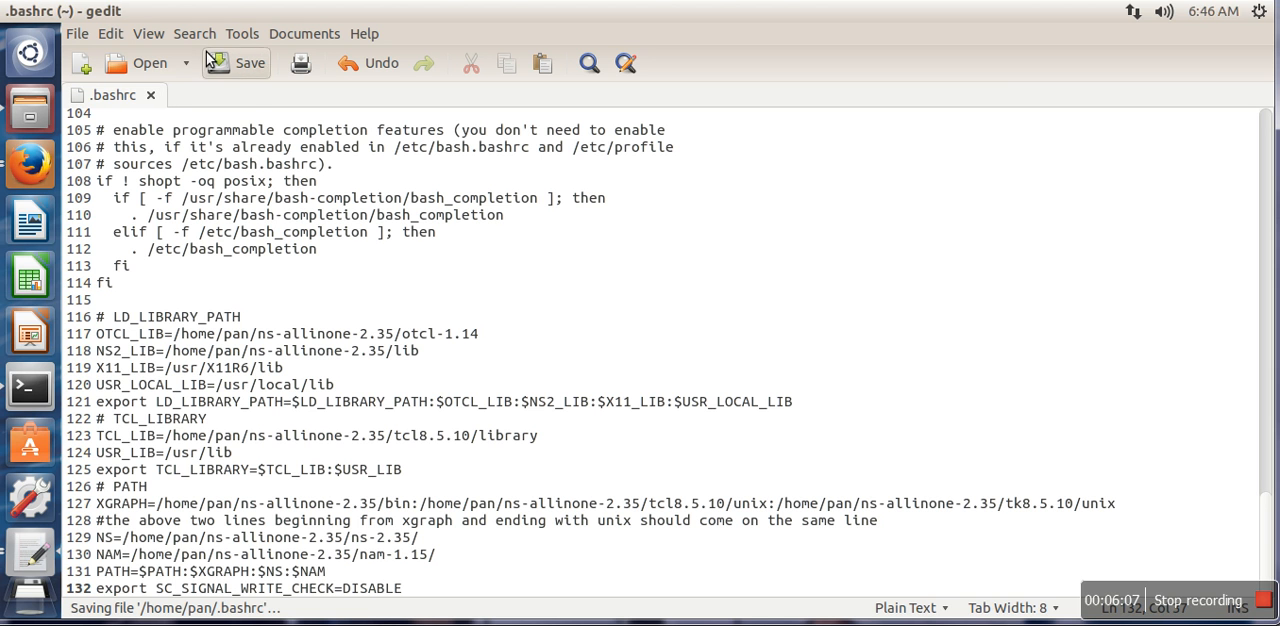